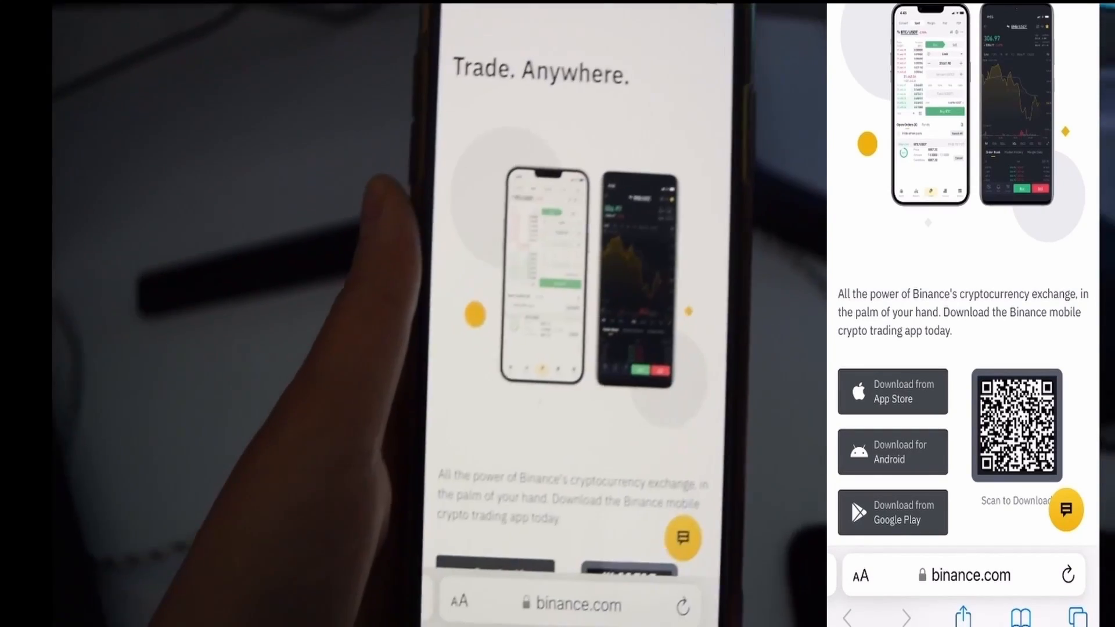
Step: Scroll the 'How to complete Verified' walkthrough, then close it to reach the Binance homepage
scroll("down", 3)
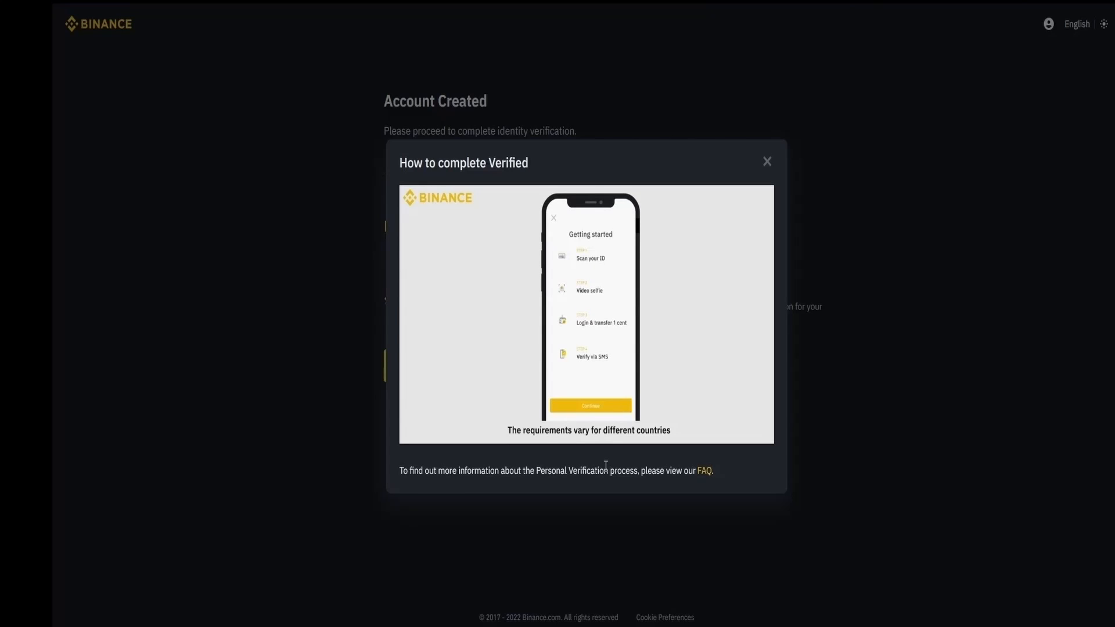
mouse_move(649, 484)
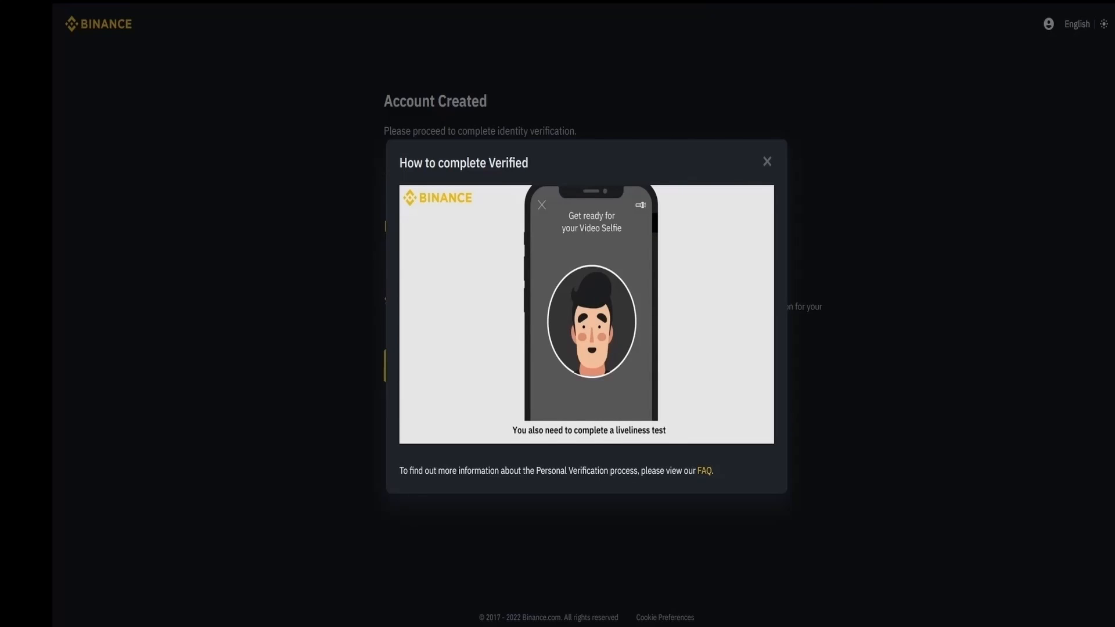
mouse_move(632, 500)
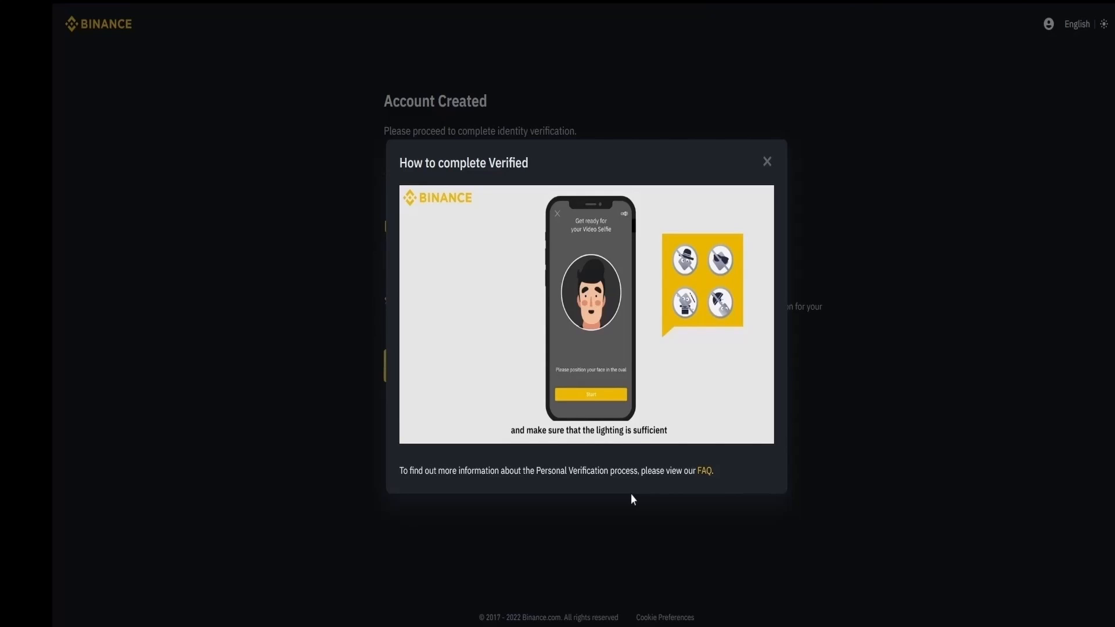
mouse_move(642, 506)
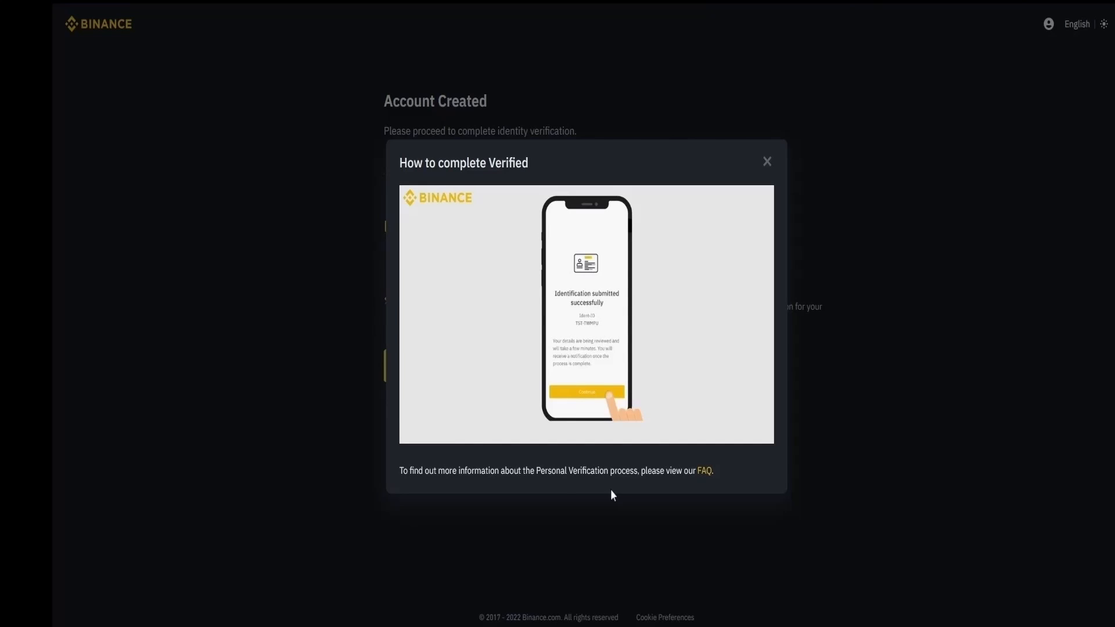
mouse_move(561, 497)
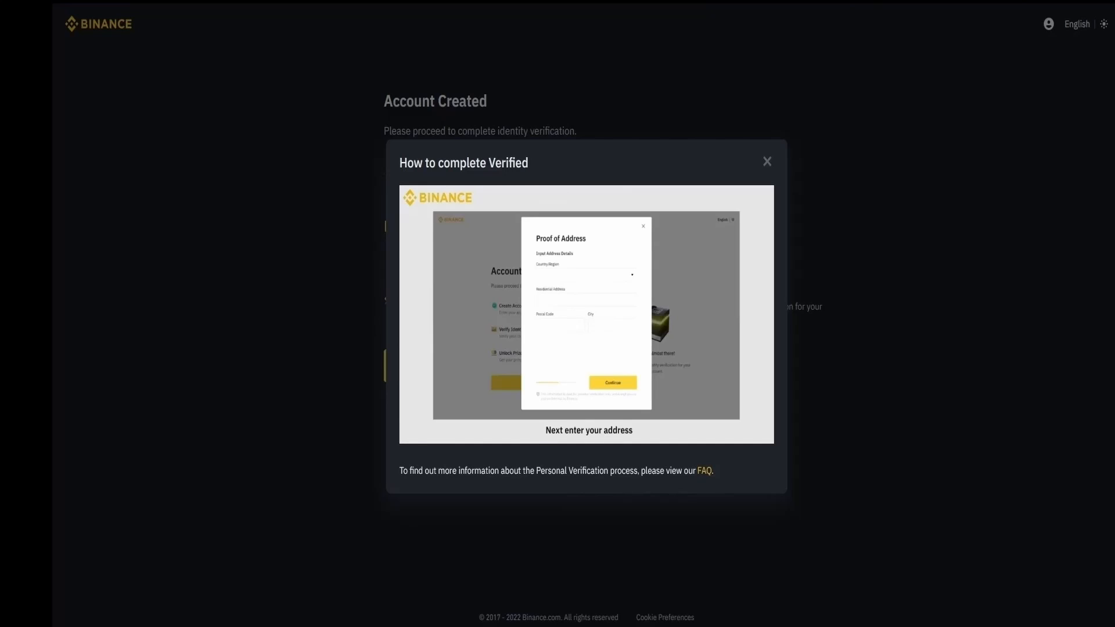
mouse_move(561, 496)
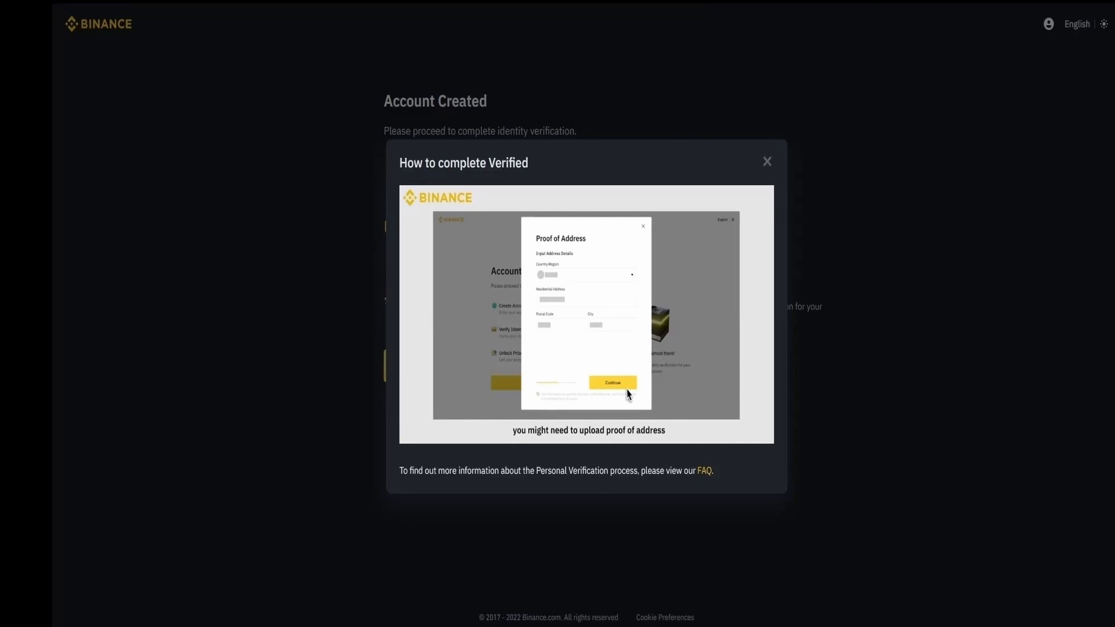
left_click(611, 382)
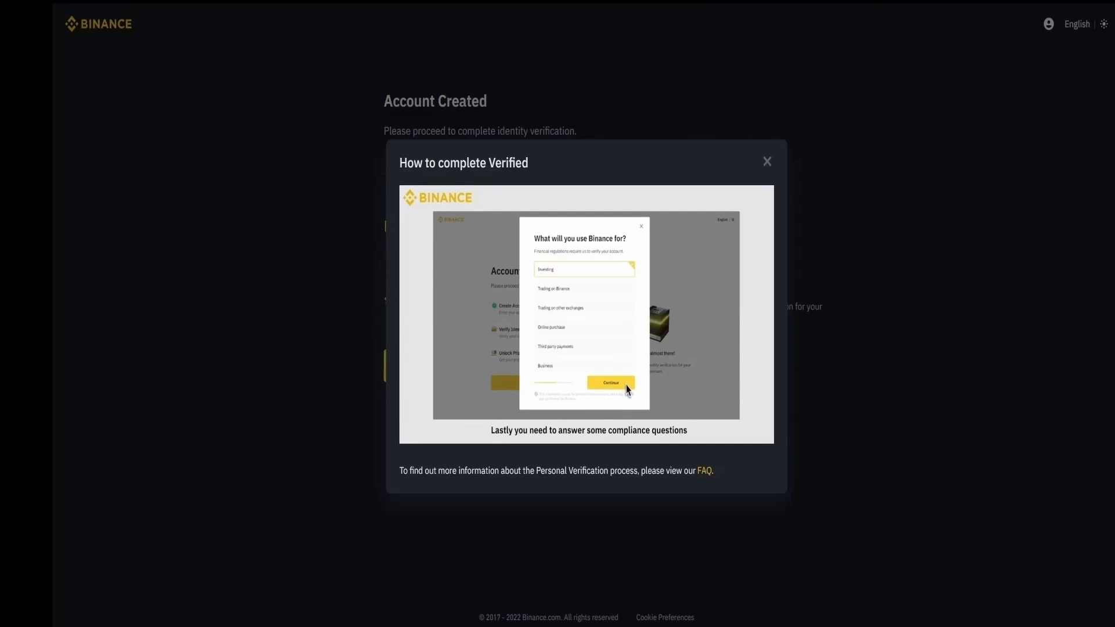
mouse_move(630, 502)
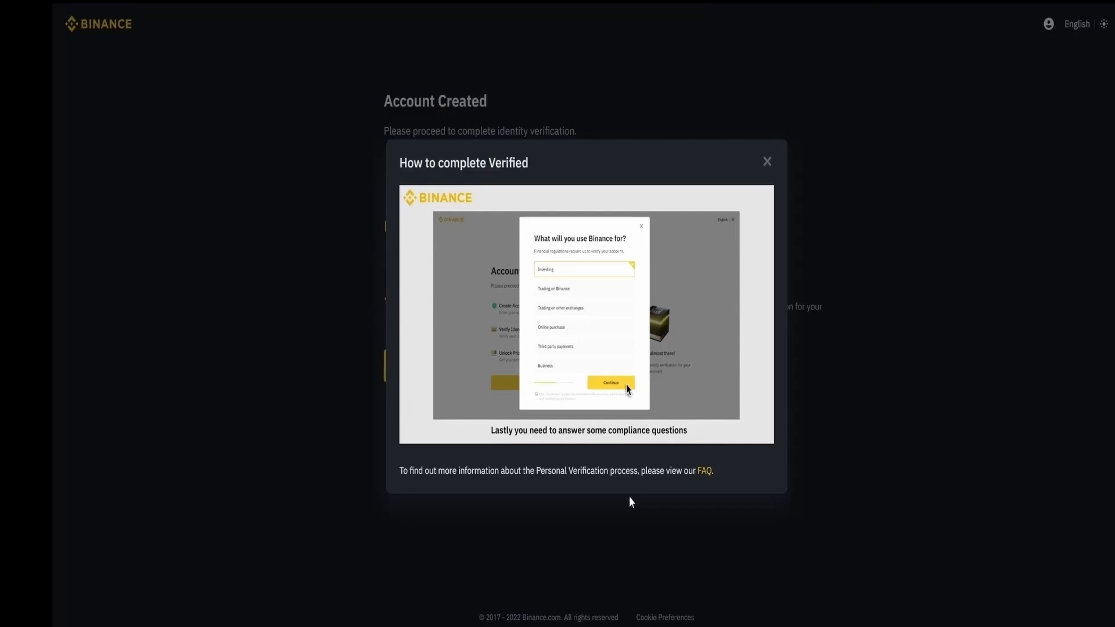
mouse_move(648, 532)
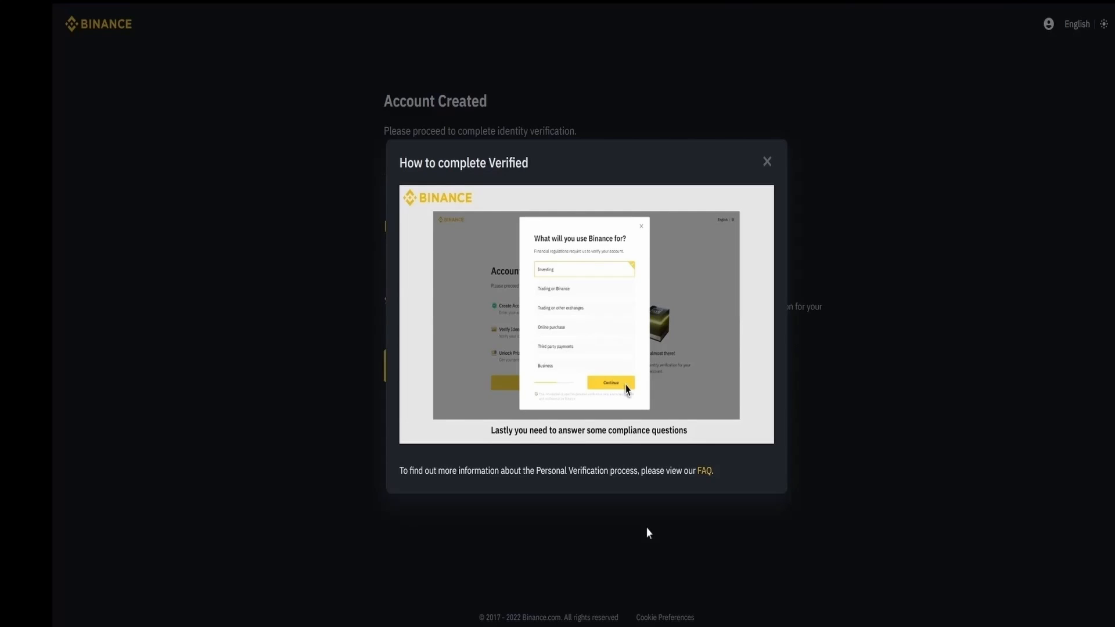
mouse_move(668, 542)
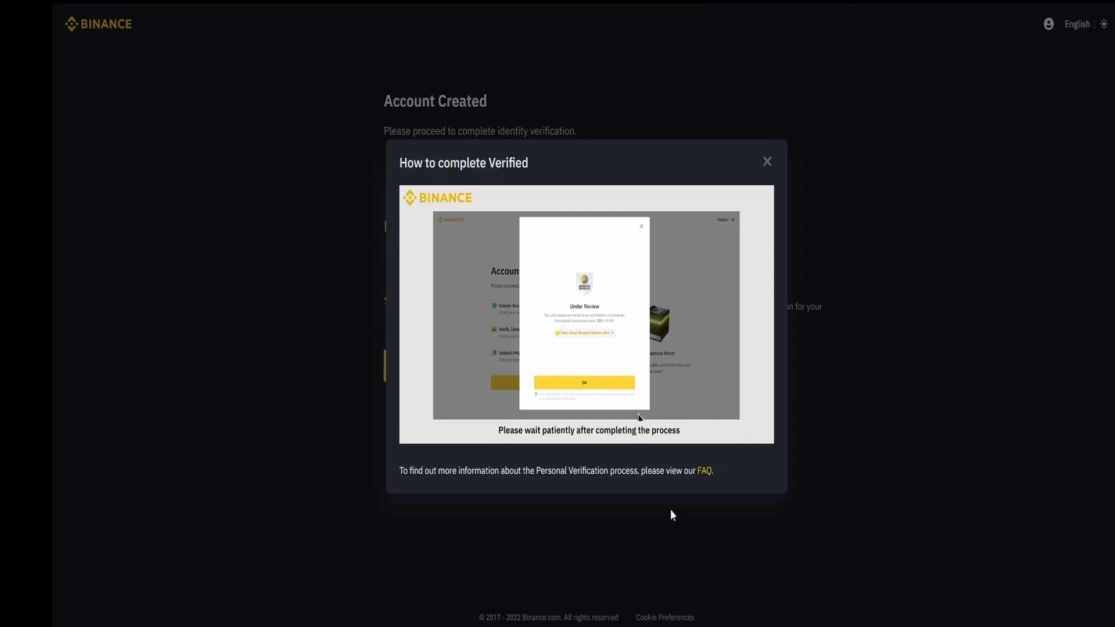
left_click(583, 383)
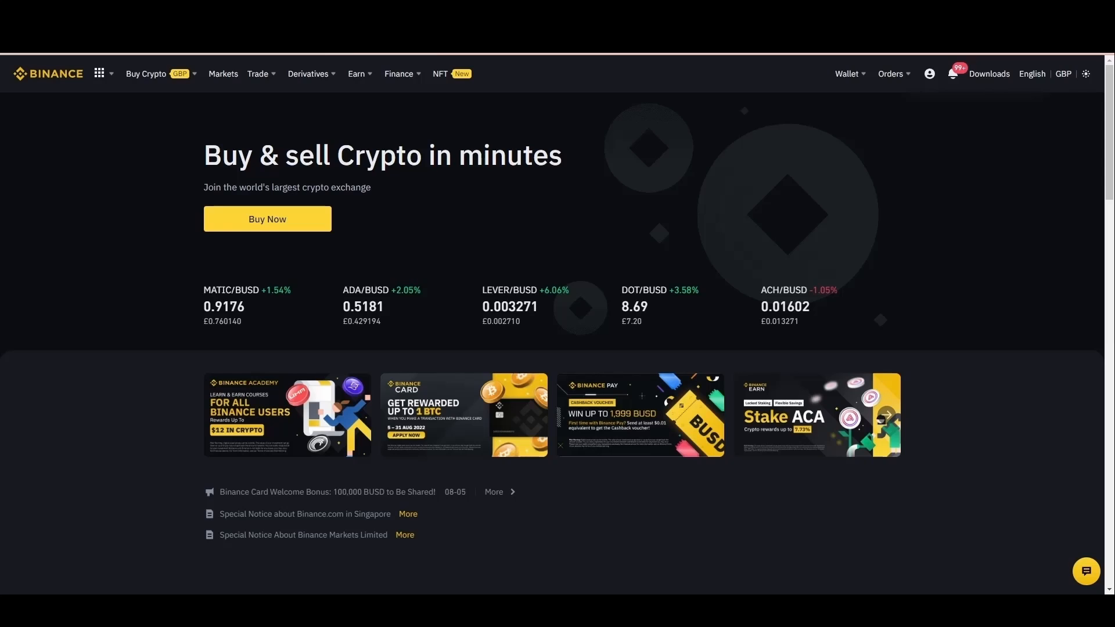
Step: Choose Security from the profile dropdown to reach the two-factor authentication settings
left_click(929, 73)
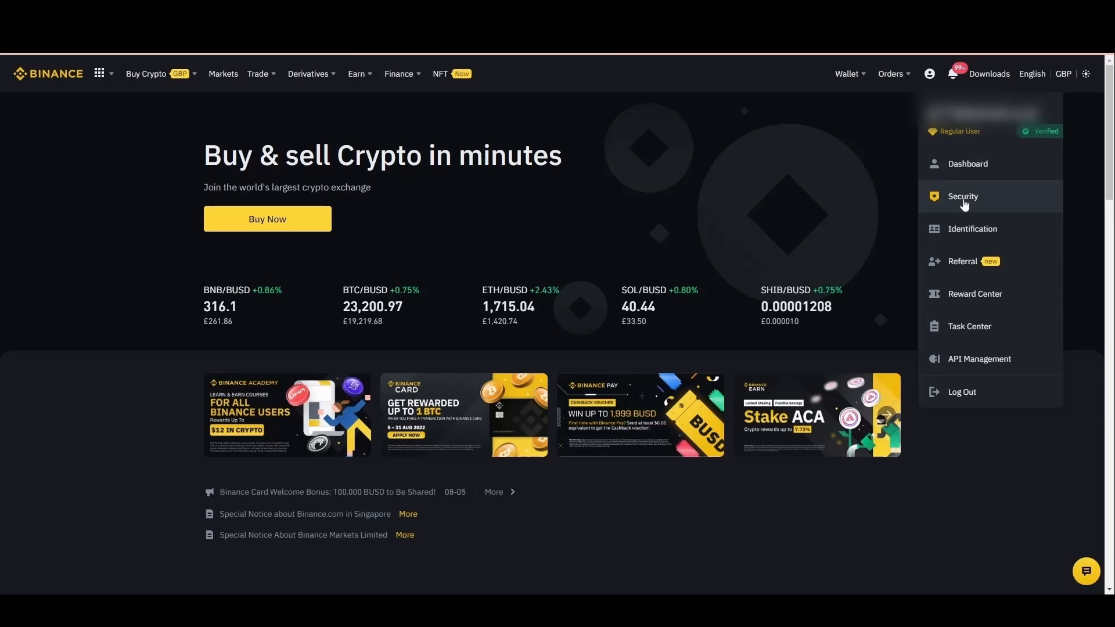
left_click(963, 196)
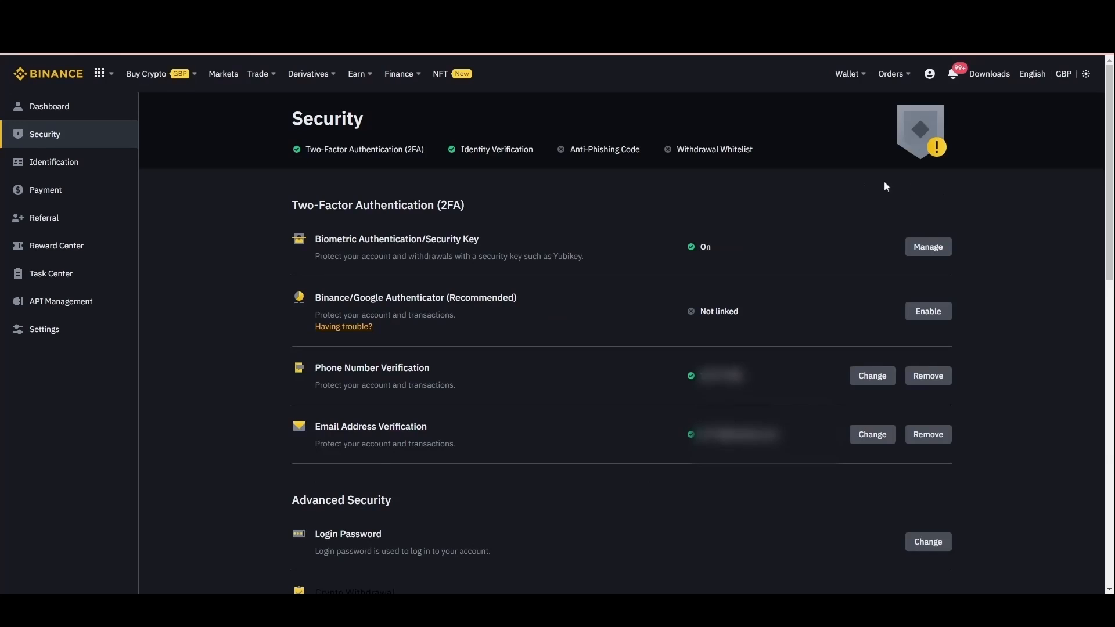
mouse_move(298, 259)
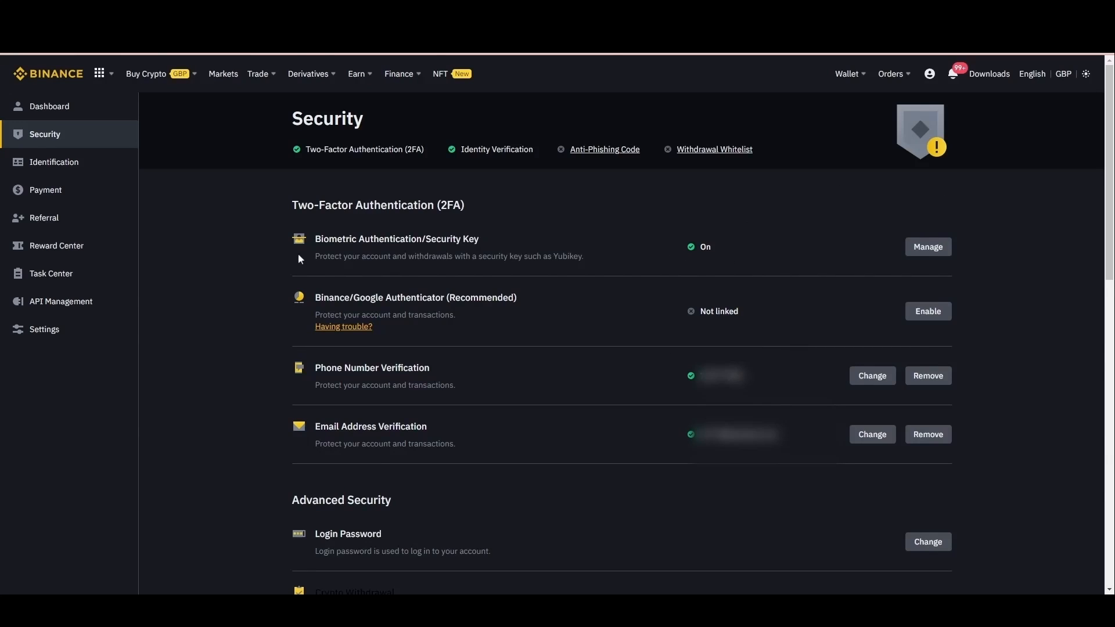
mouse_move(345, 302)
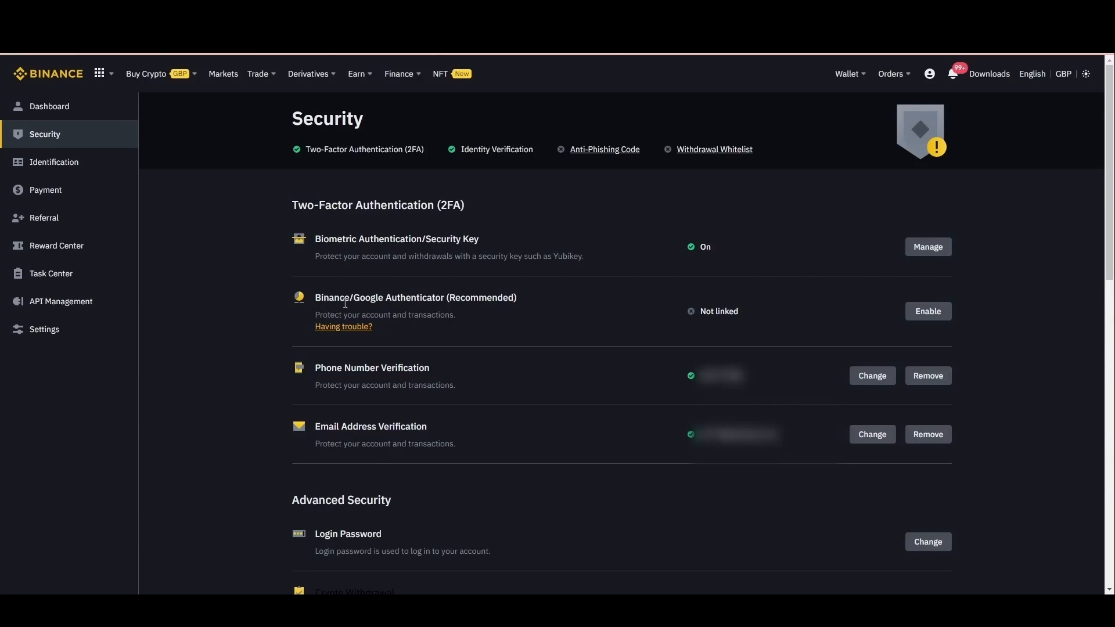
mouse_move(899, 325)
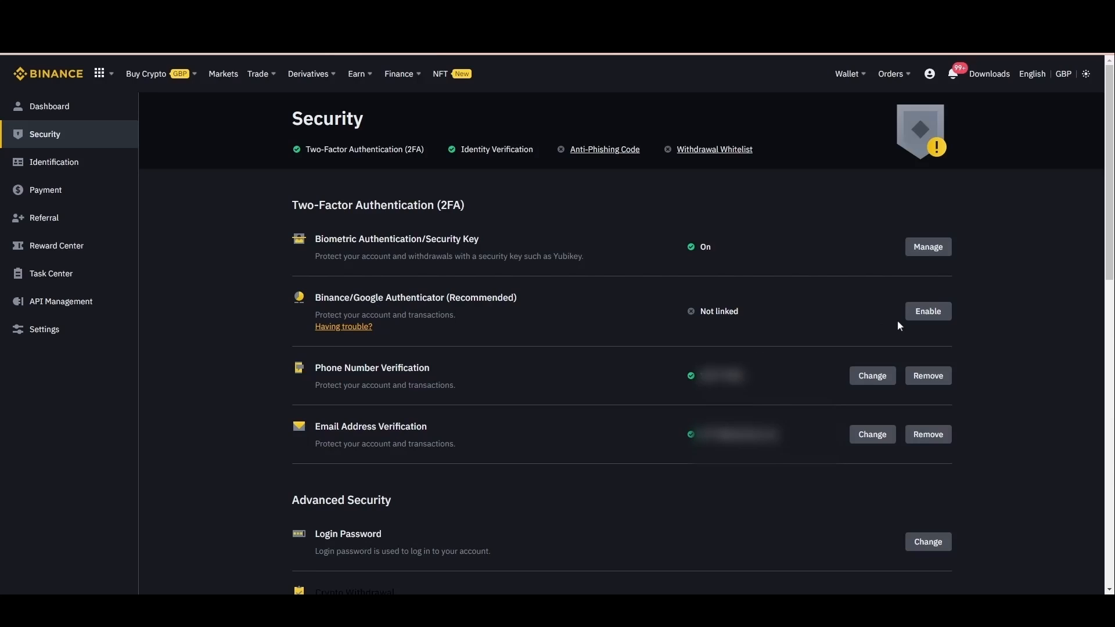
mouse_move(275, 390)
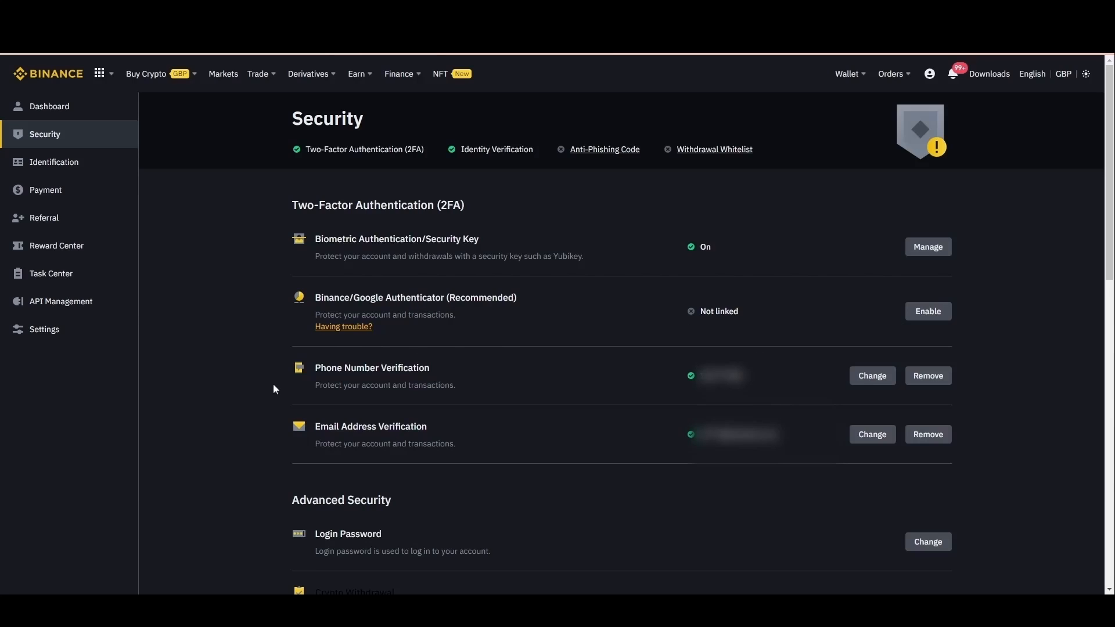
mouse_move(263, 413)
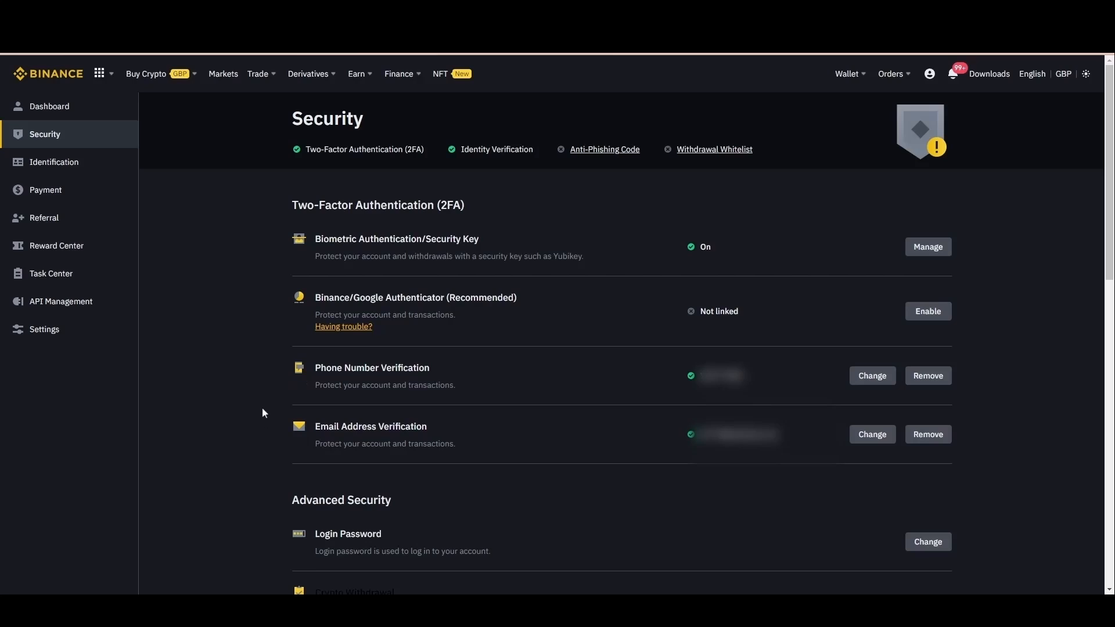
mouse_move(337, 304)
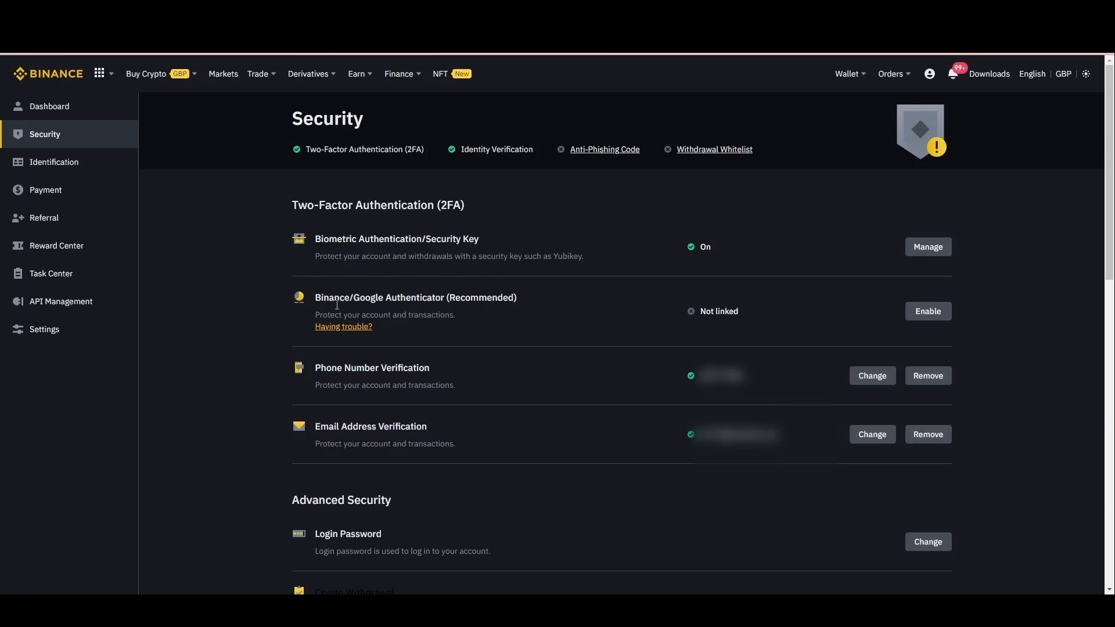
mouse_move(305, 314)
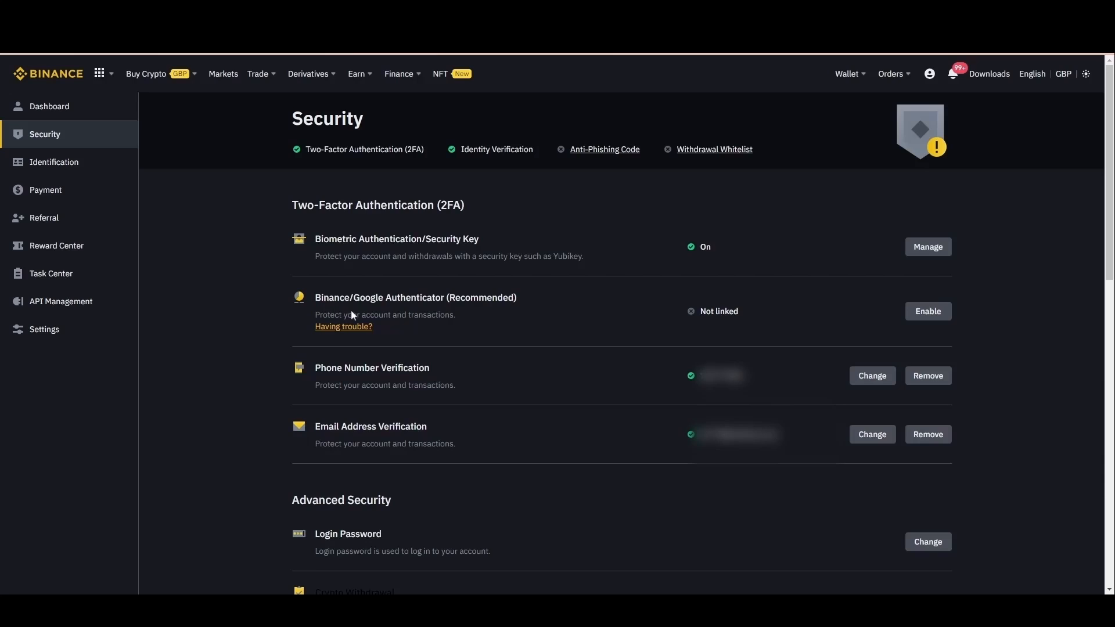
mouse_move(912, 332)
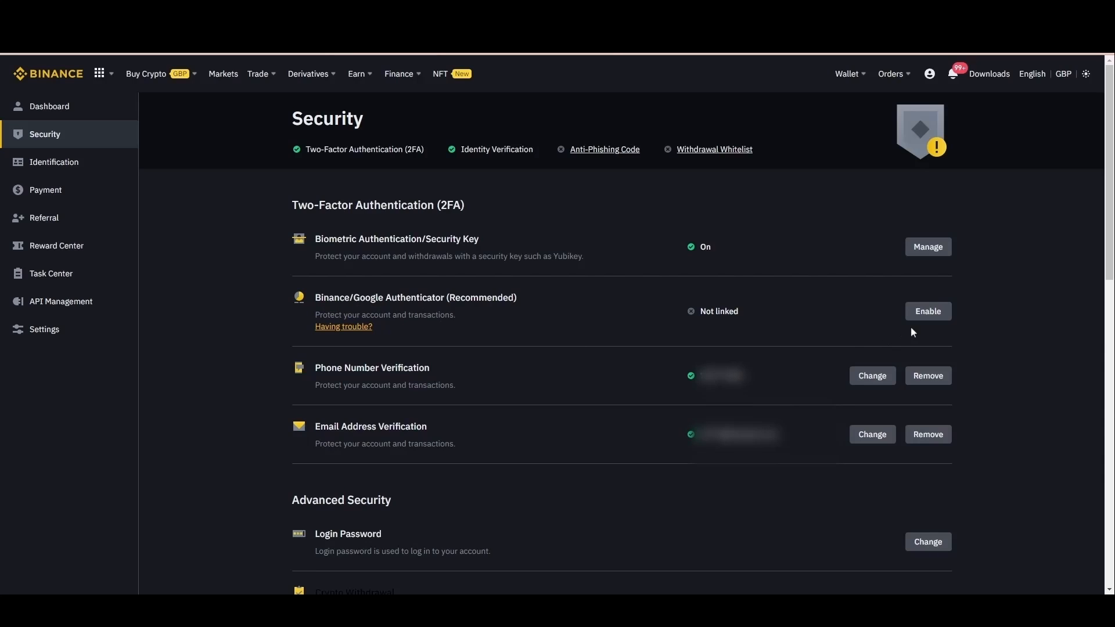
mouse_move(627, 345)
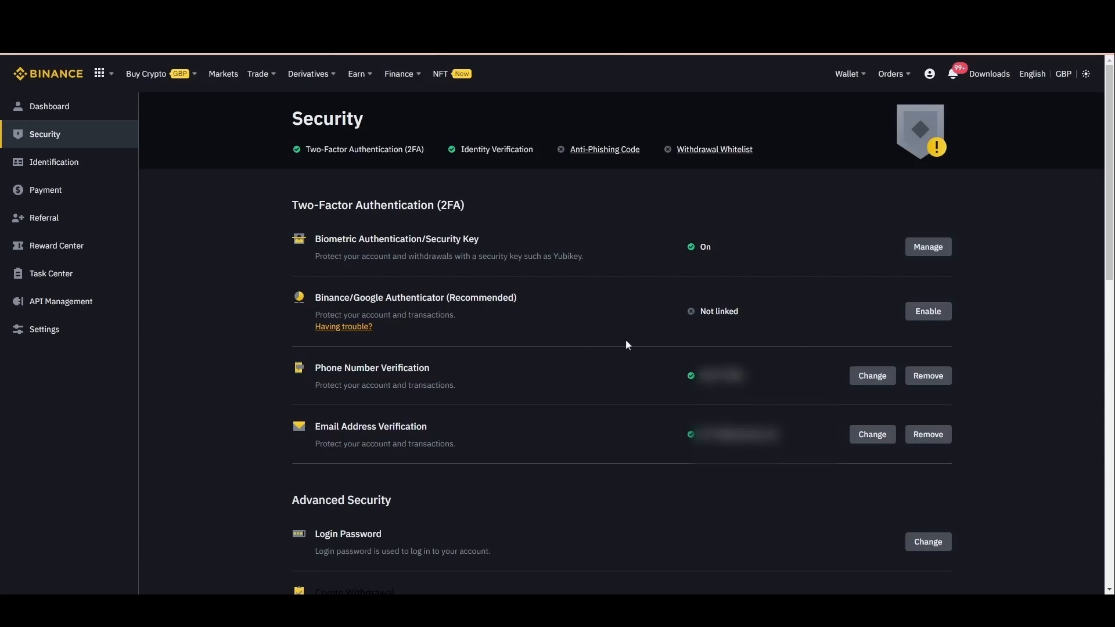
left_click(927, 311)
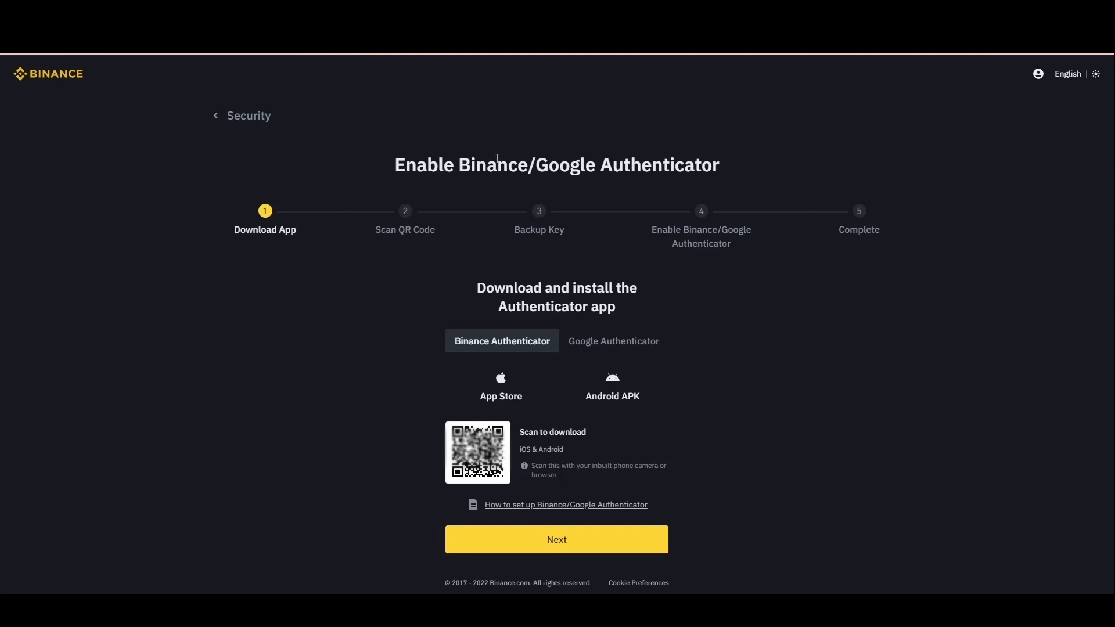
mouse_move(529, 182)
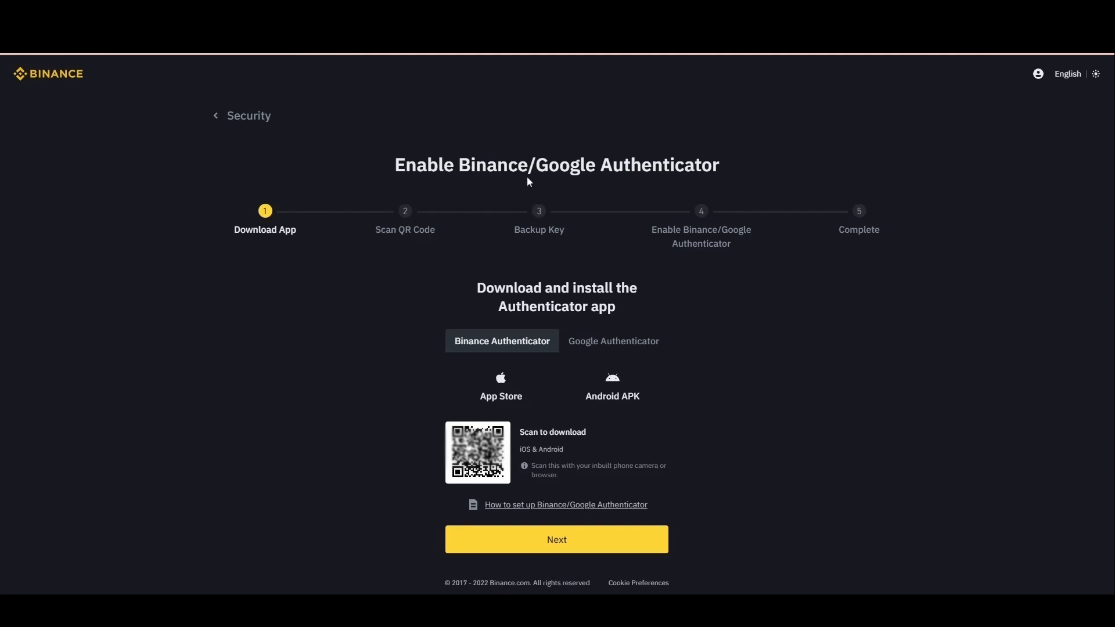
mouse_move(430, 267)
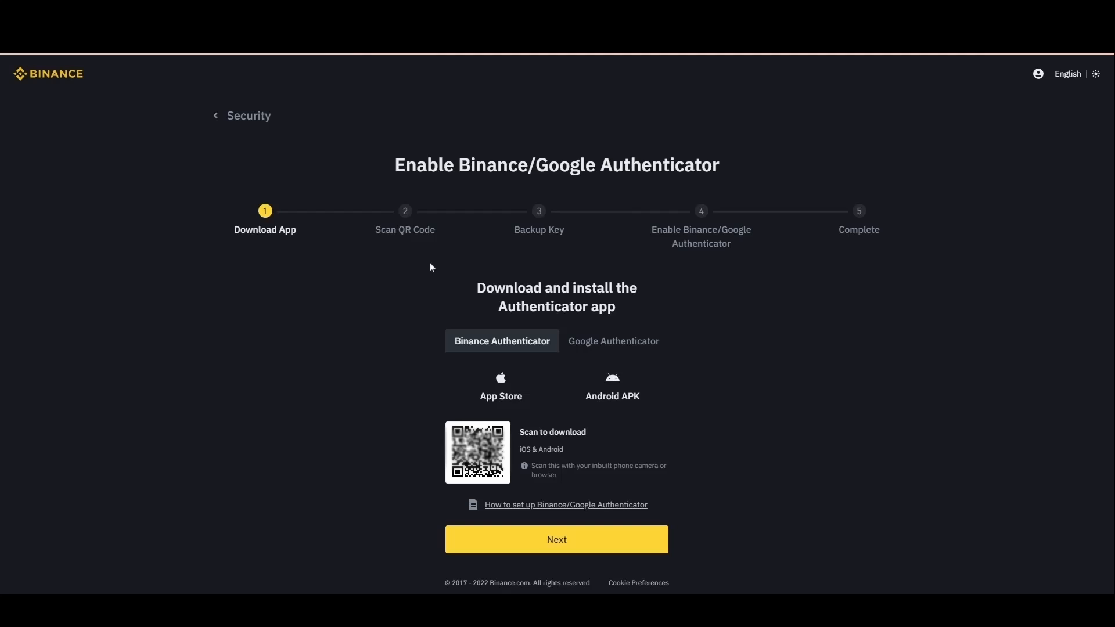
mouse_move(263, 243)
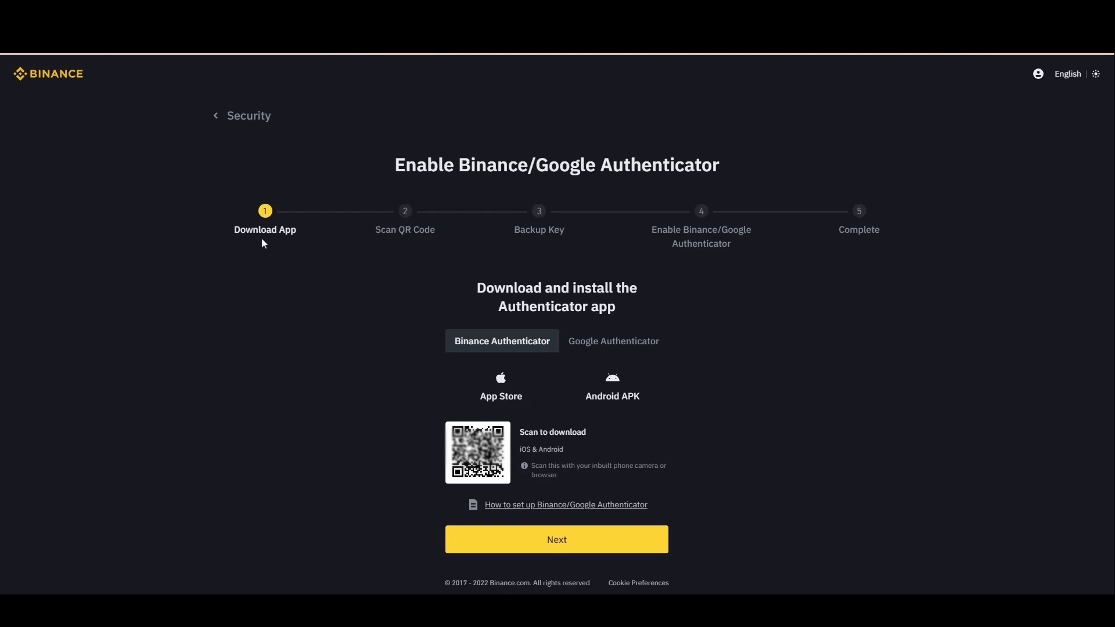
mouse_move(408, 250)
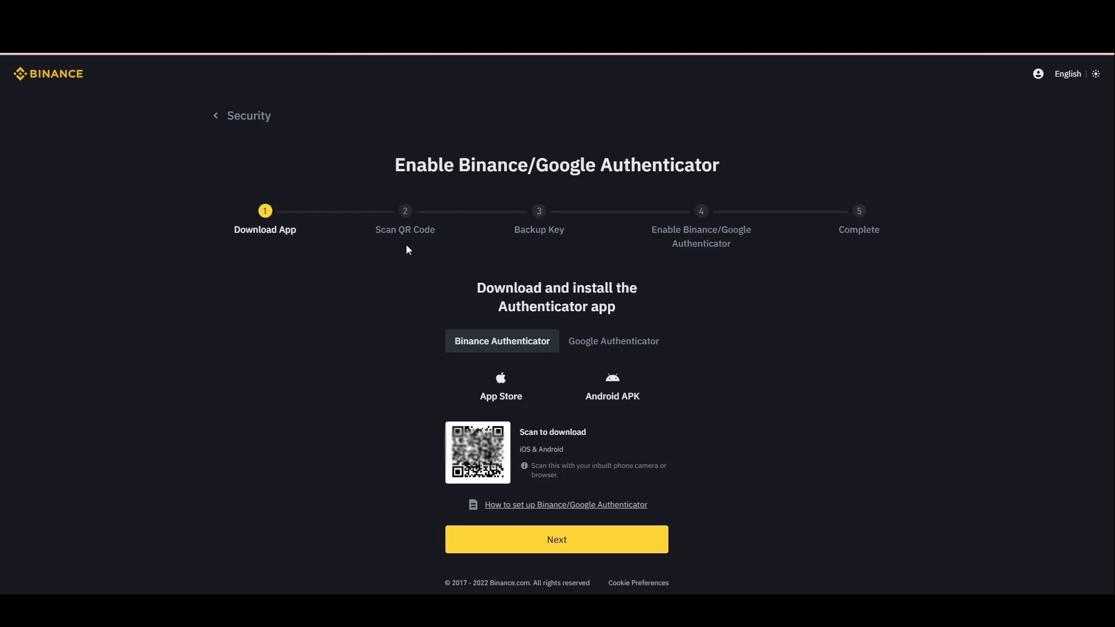
mouse_move(548, 250)
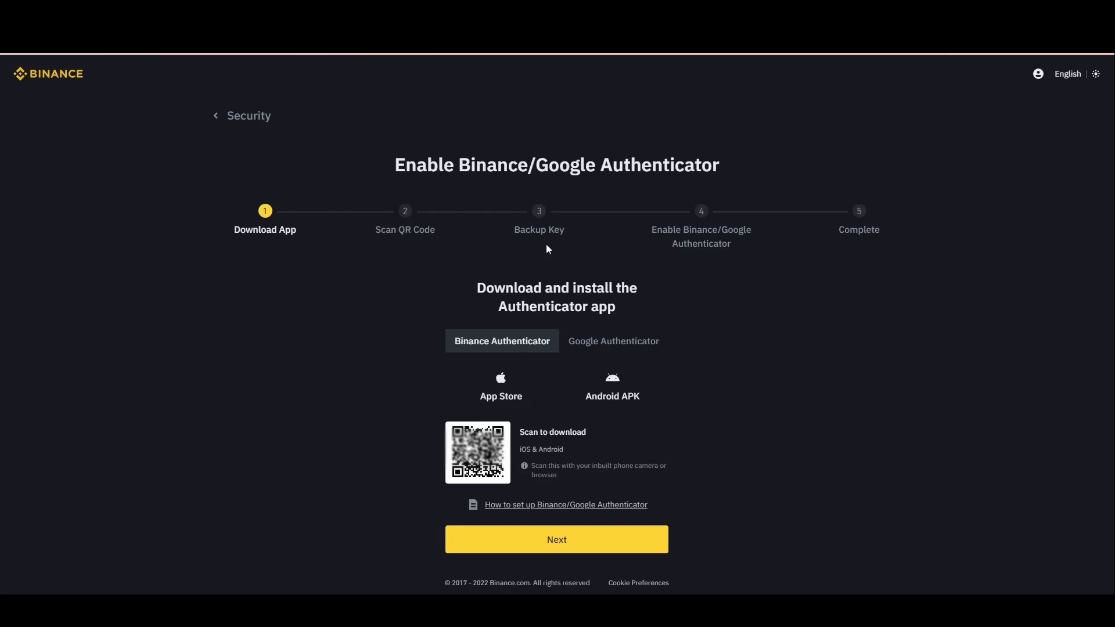
mouse_move(672, 257)
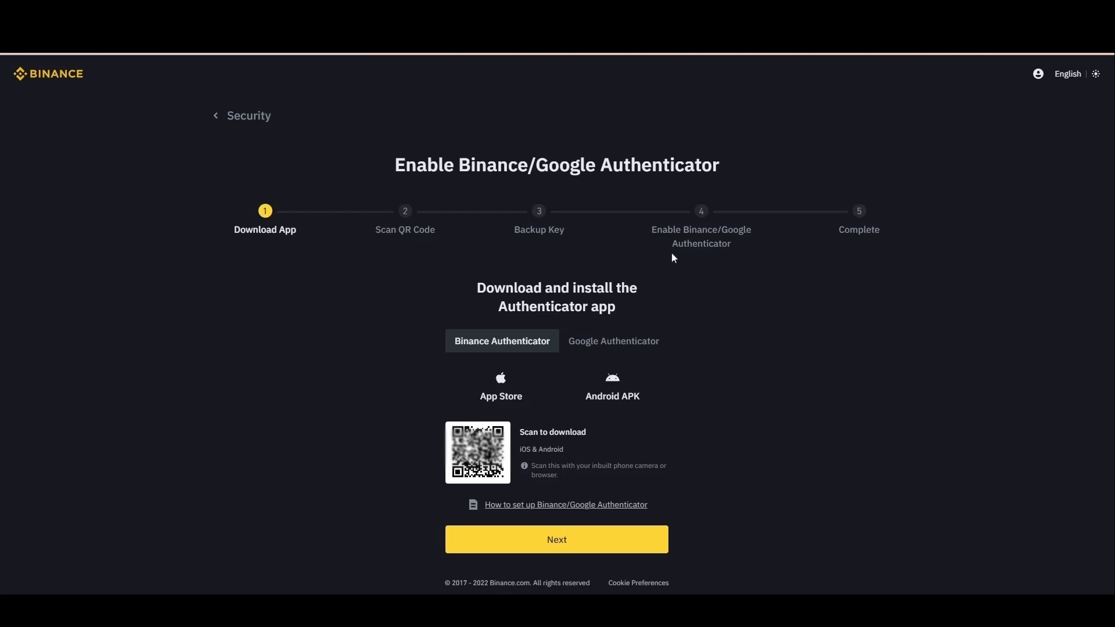
mouse_move(746, 267)
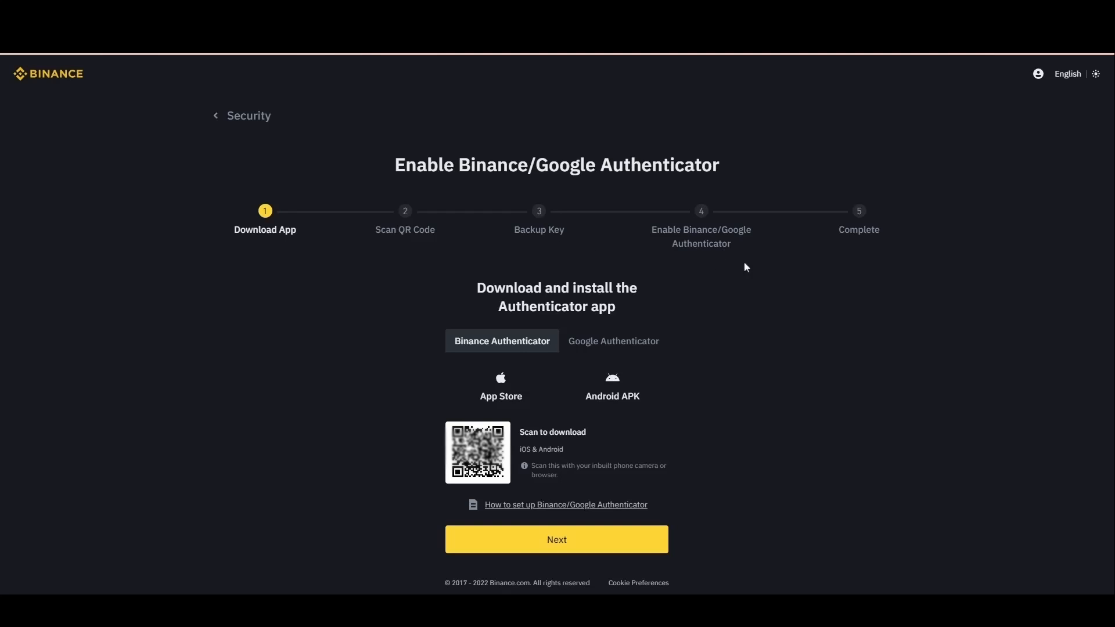
mouse_move(842, 254)
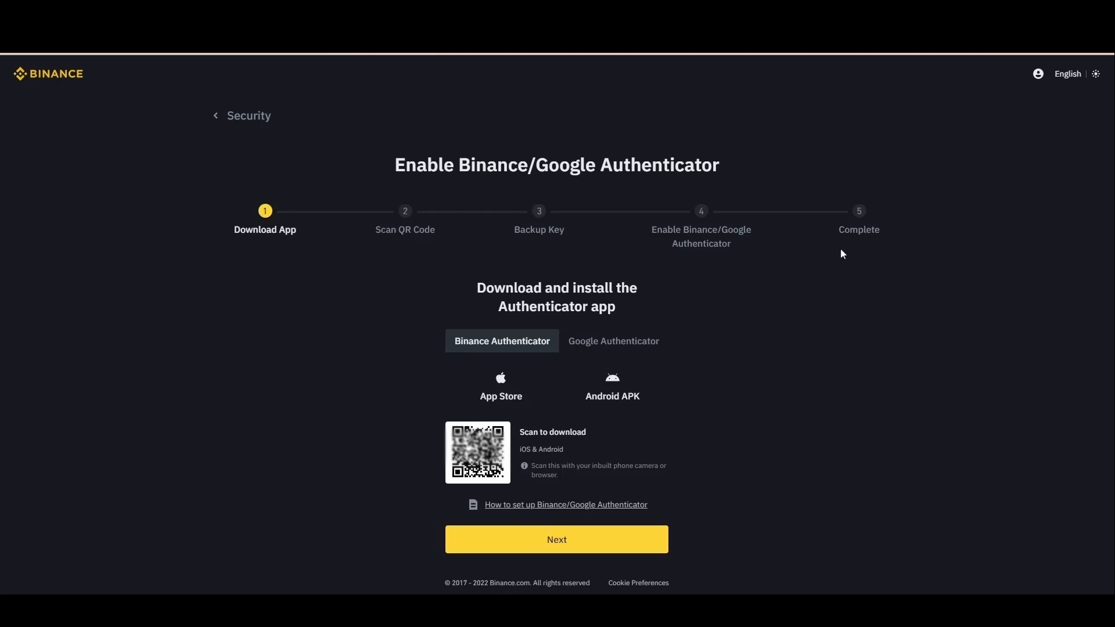
mouse_move(416, 341)
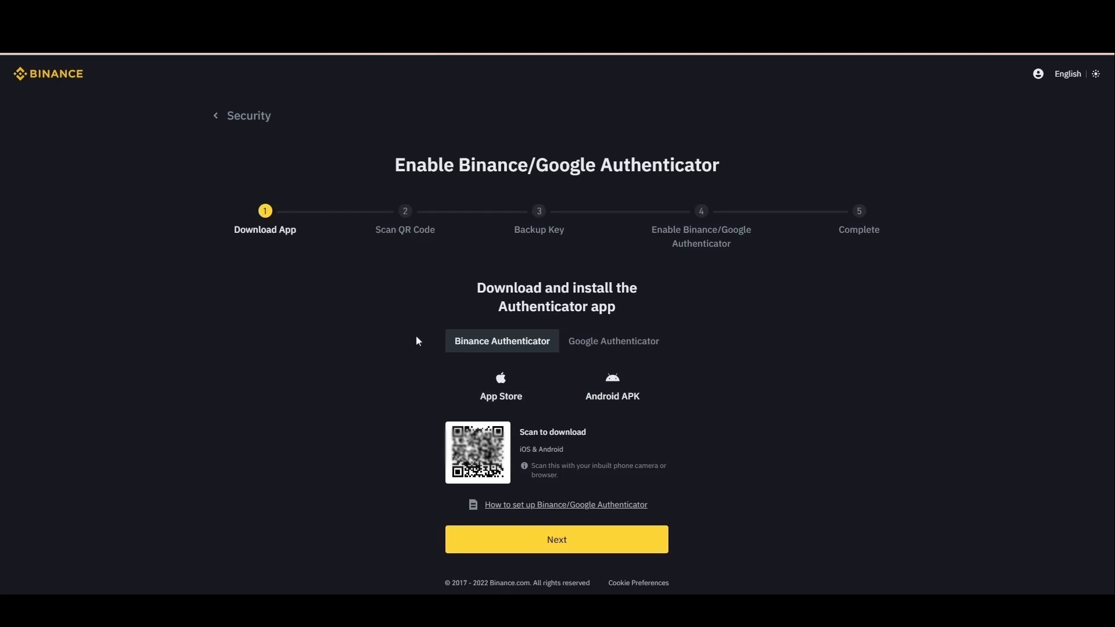
mouse_move(688, 351)
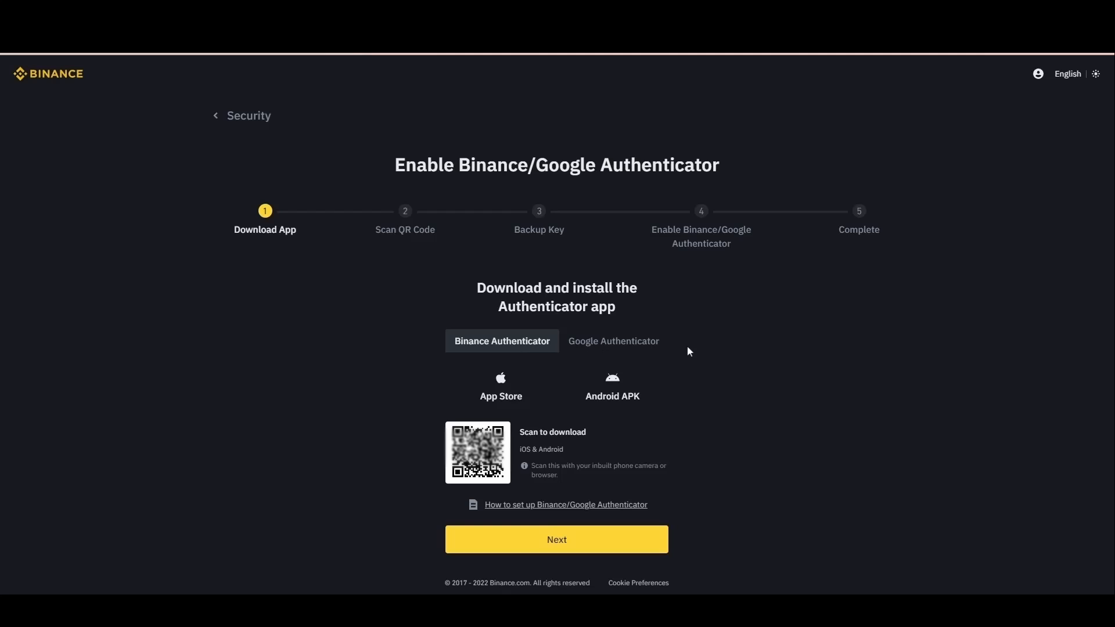
mouse_move(625, 356)
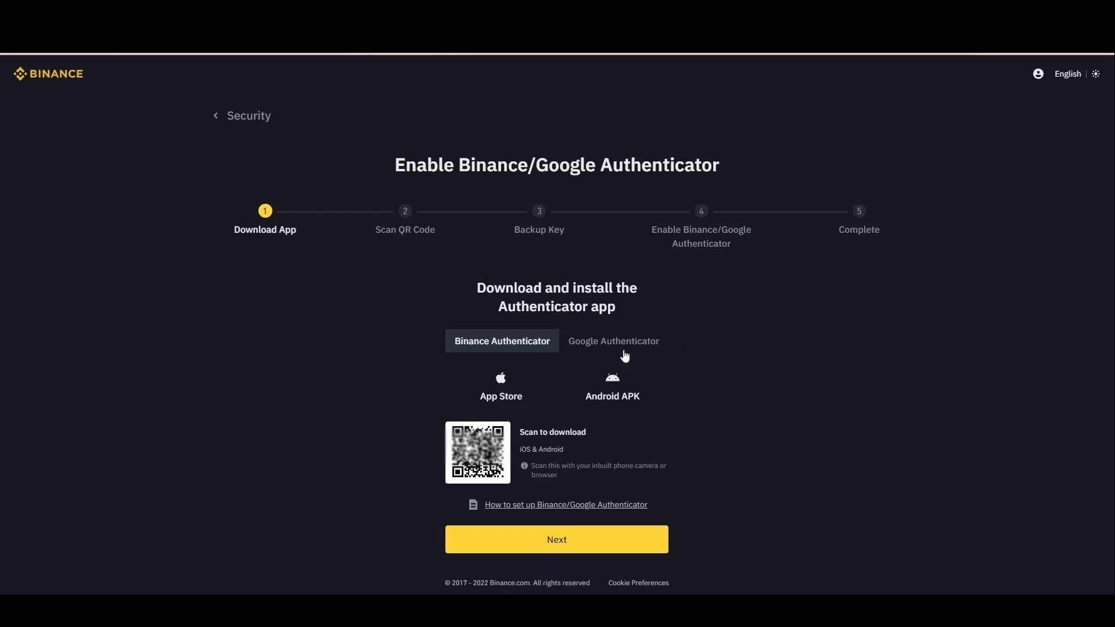
mouse_move(633, 311)
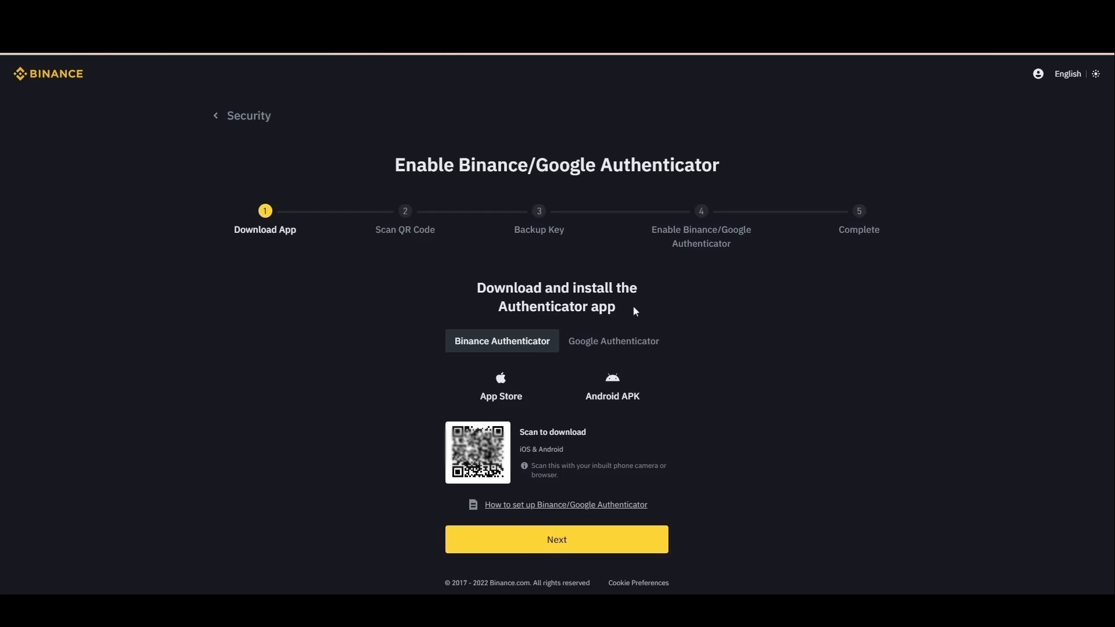
mouse_move(597, 335)
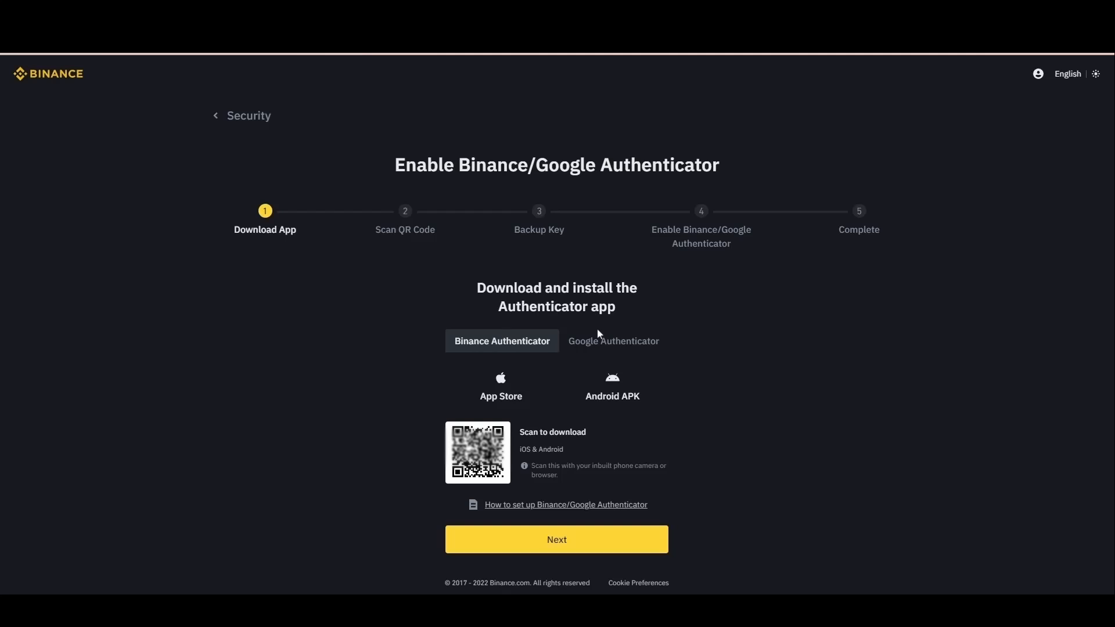
mouse_move(501, 348)
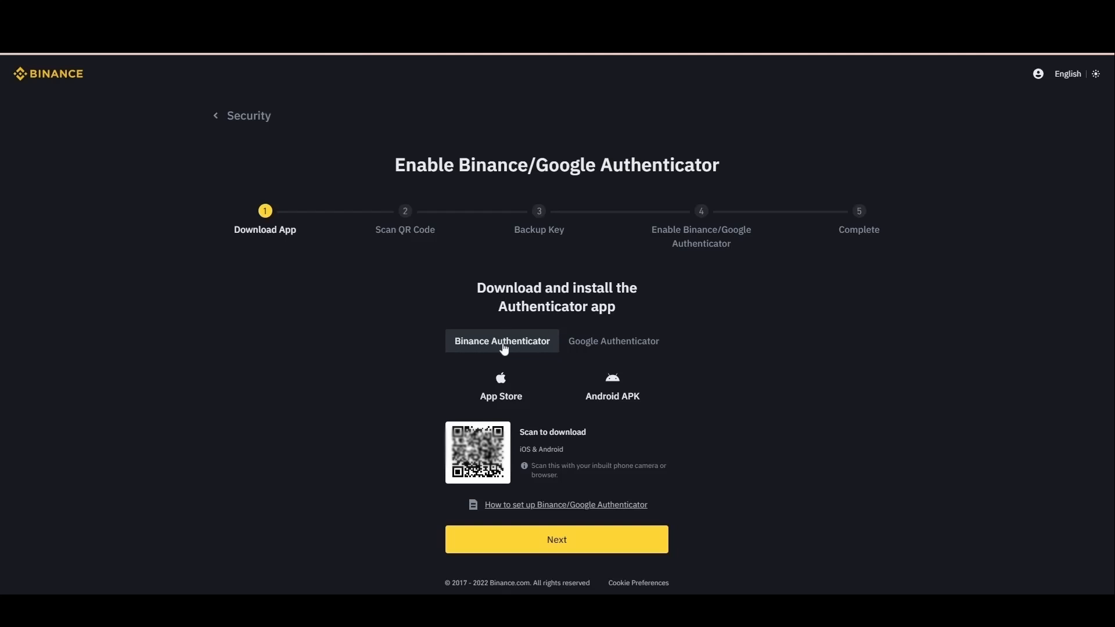
mouse_move(511, 357)
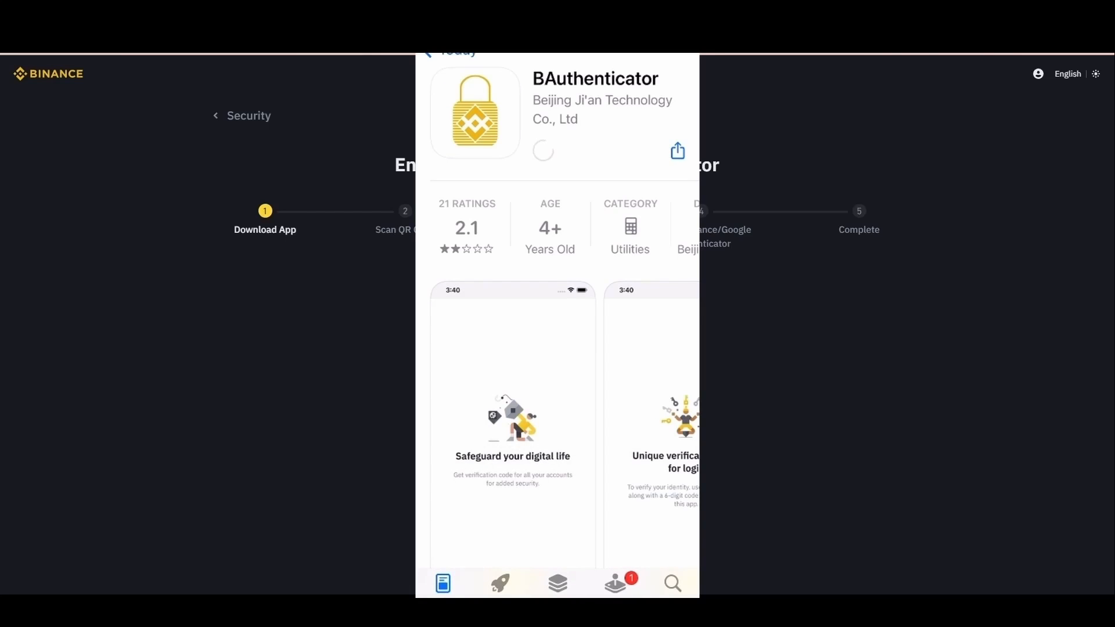
Step: Select the Google Authenticator option to show its App Store and Google Play links
left_click(543, 151)
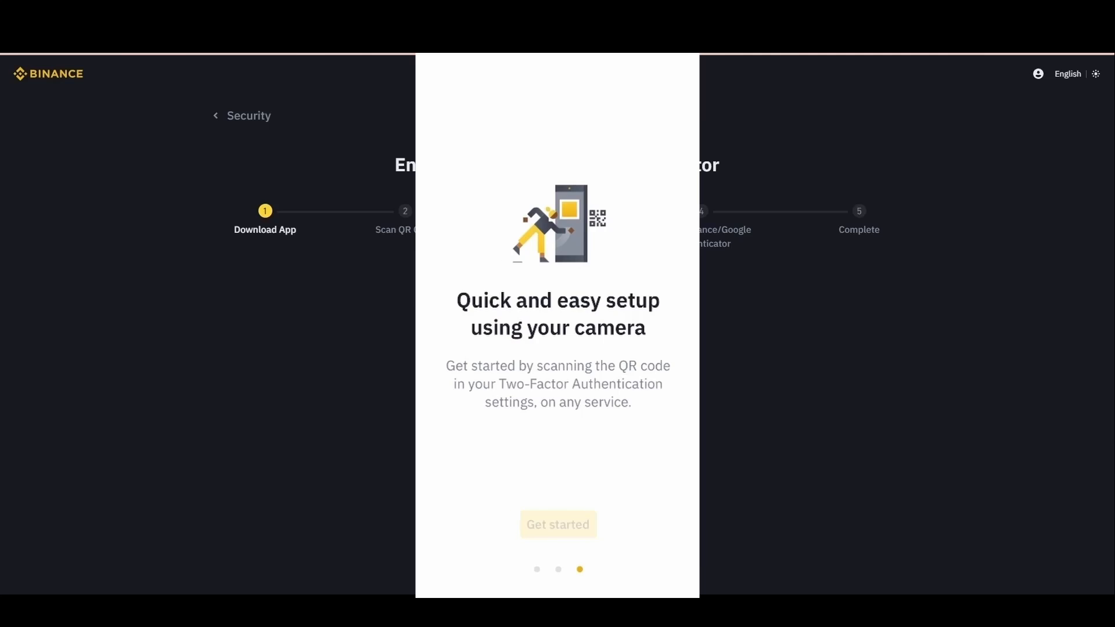
left_click(558, 524)
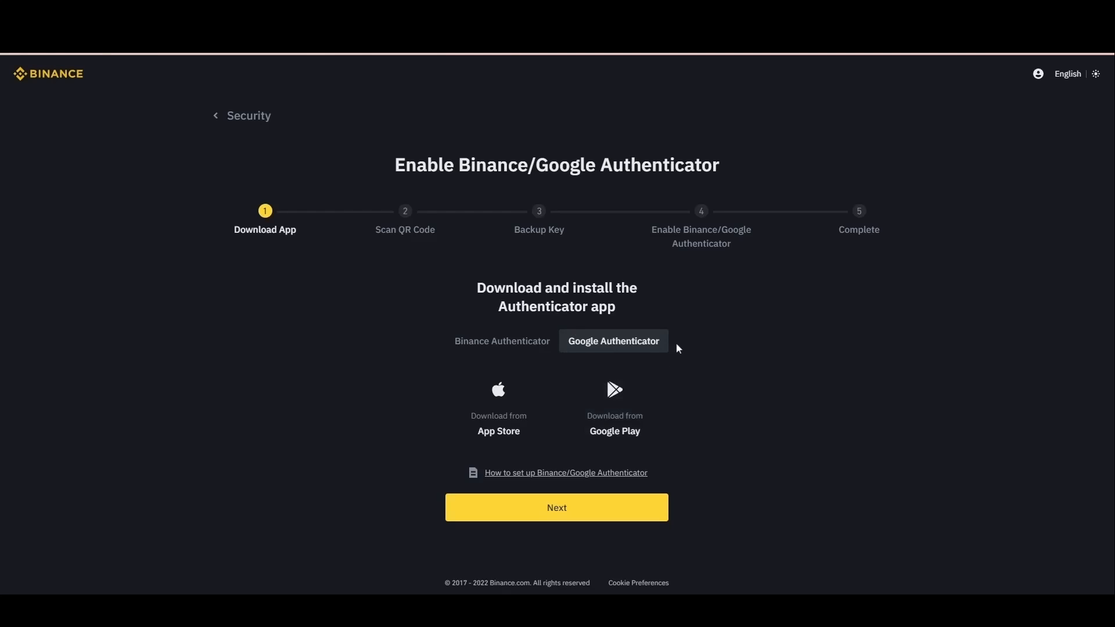
mouse_move(556, 403)
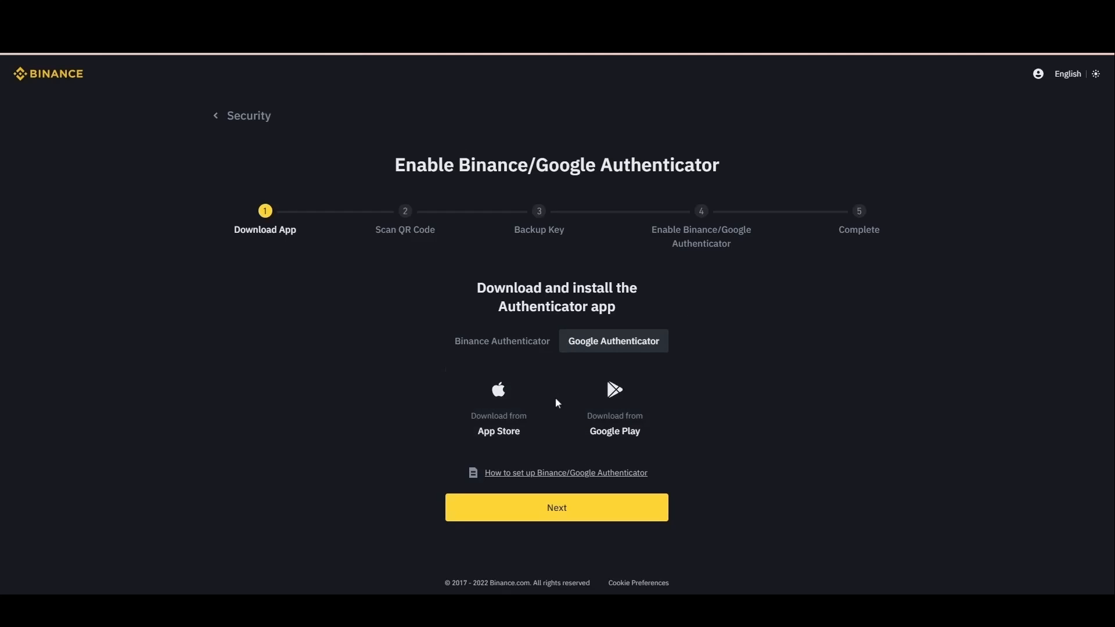
mouse_move(604, 497)
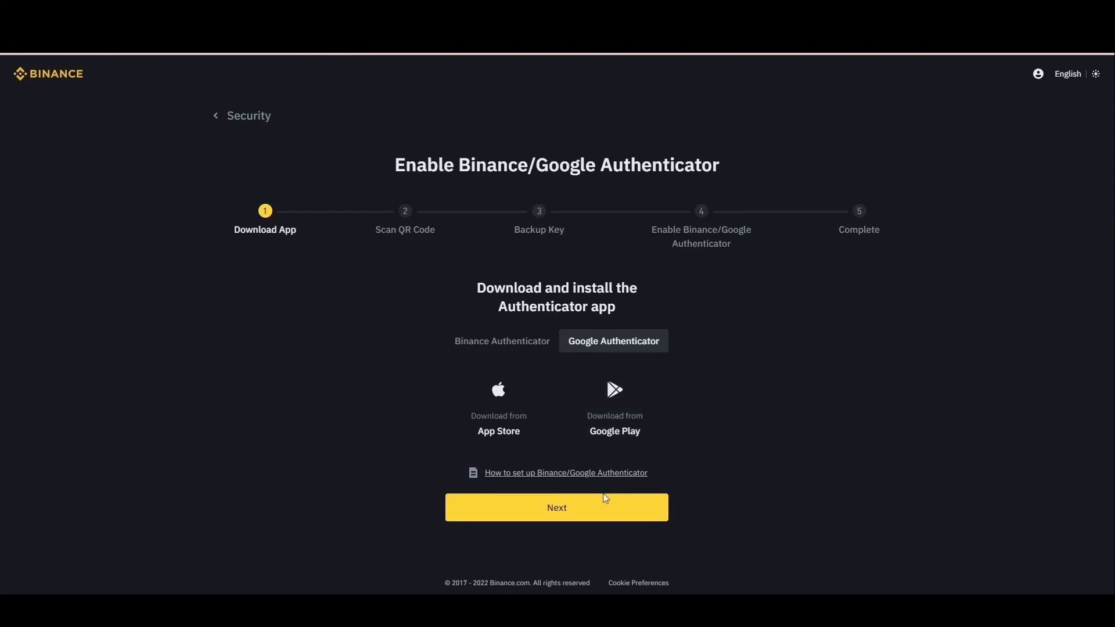
mouse_move(612, 517)
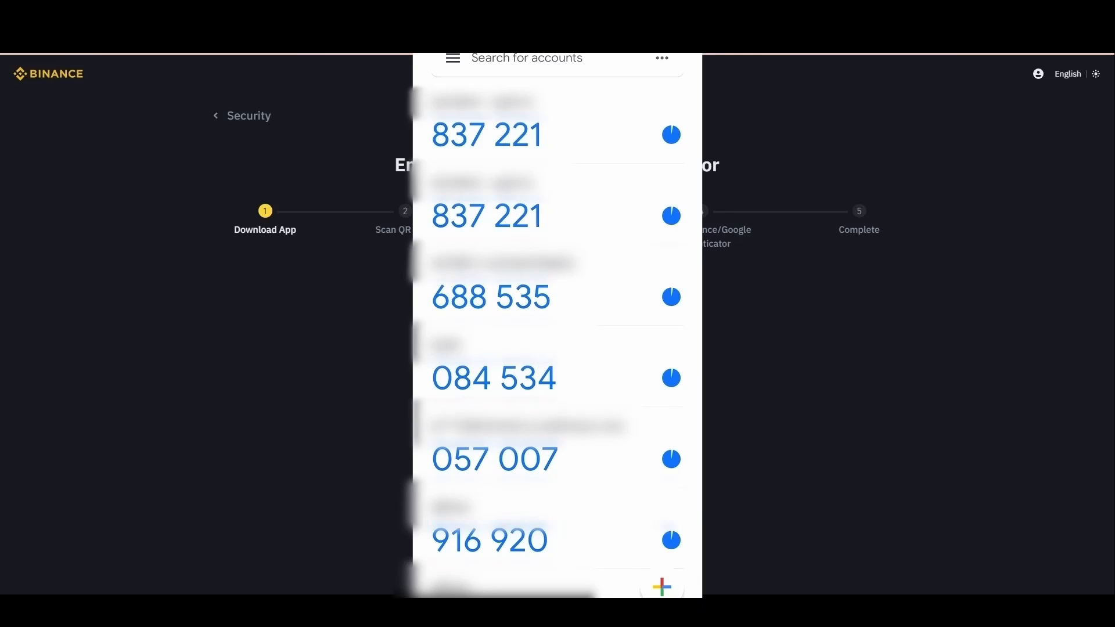
Step: Move from the QR code step on to the Backup Key step
left_click(661, 585)
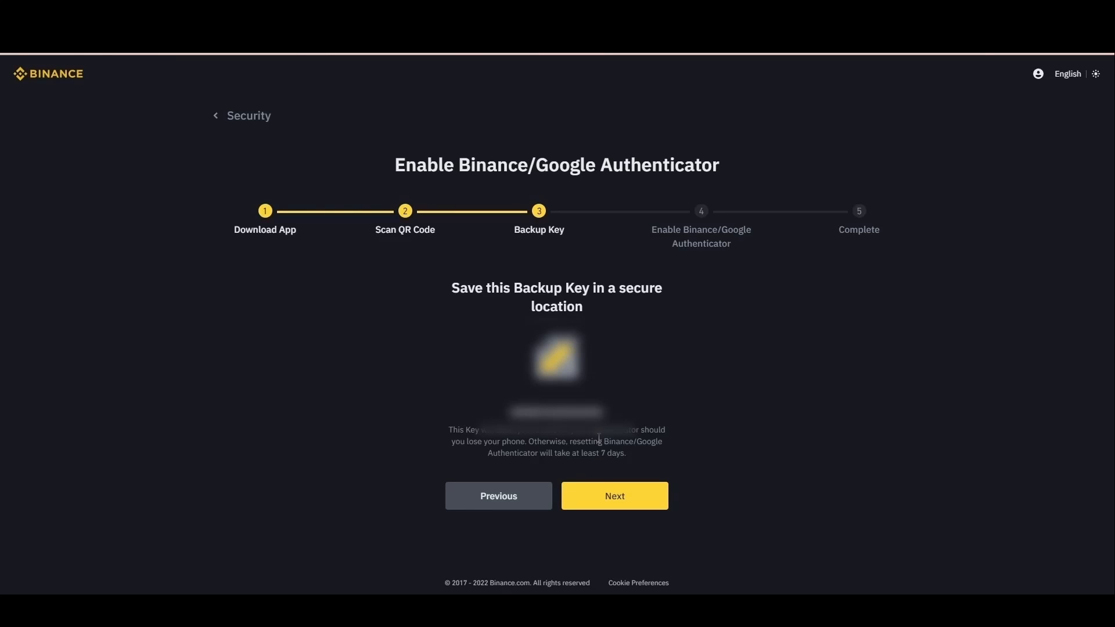
mouse_move(697, 384)
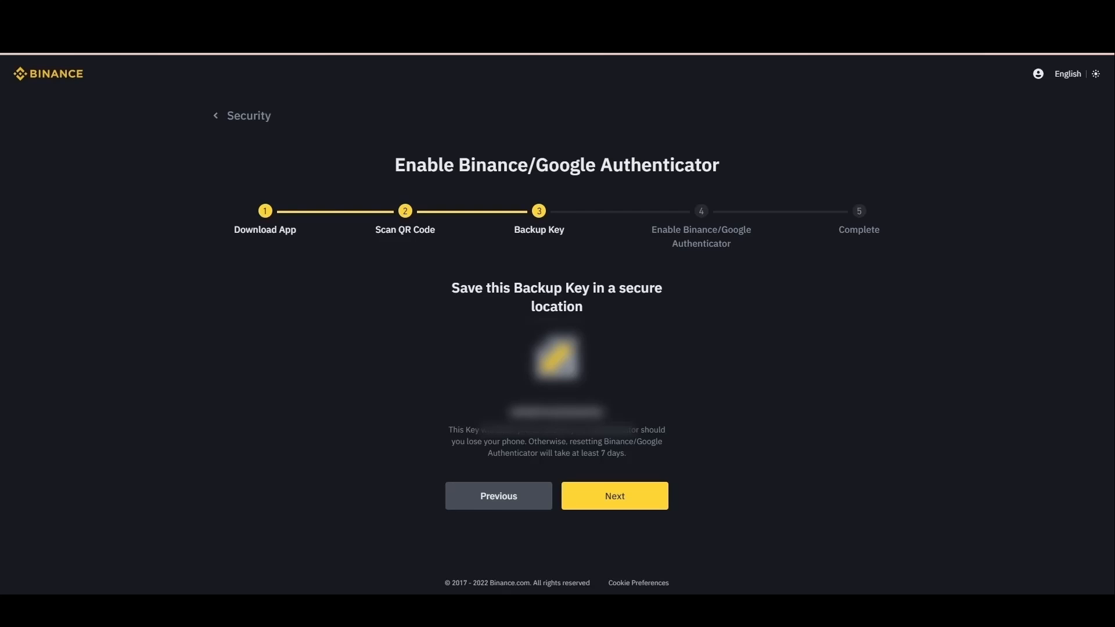
mouse_move(601, 454)
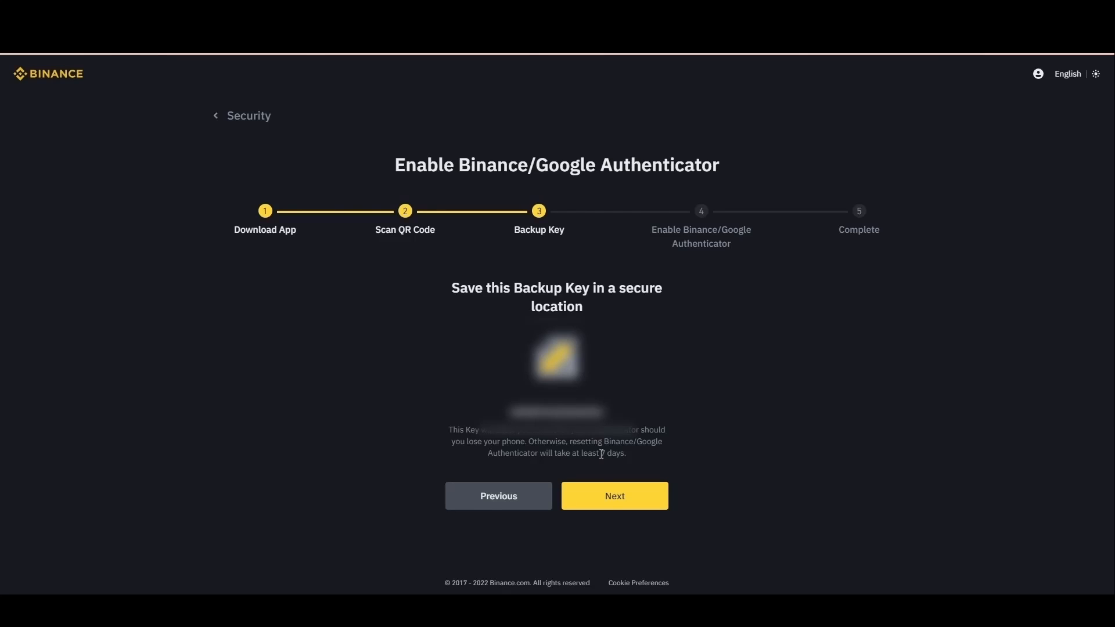
mouse_move(703, 394)
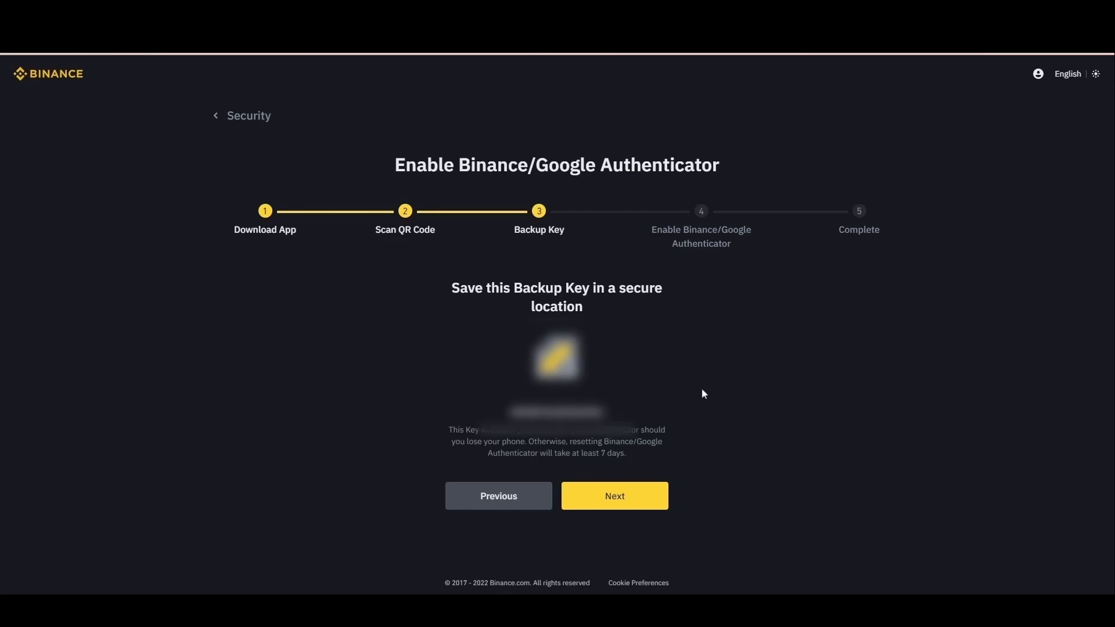
Step: Revisit the Scan QR Code step, then advance through Backup Key to step 4
left_click(498, 495)
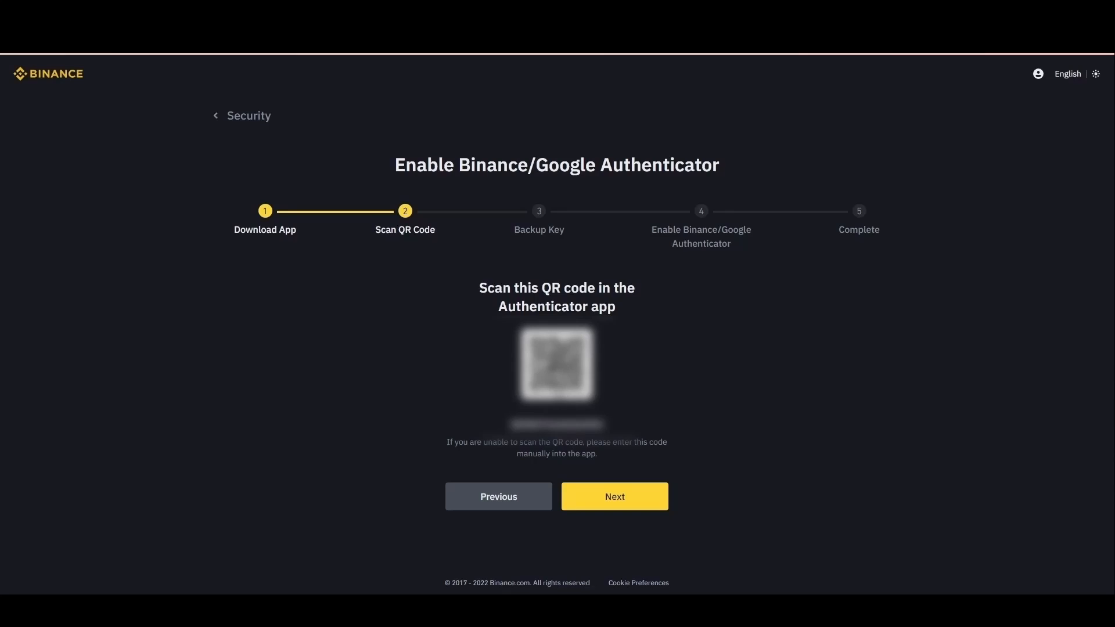
mouse_move(634, 507)
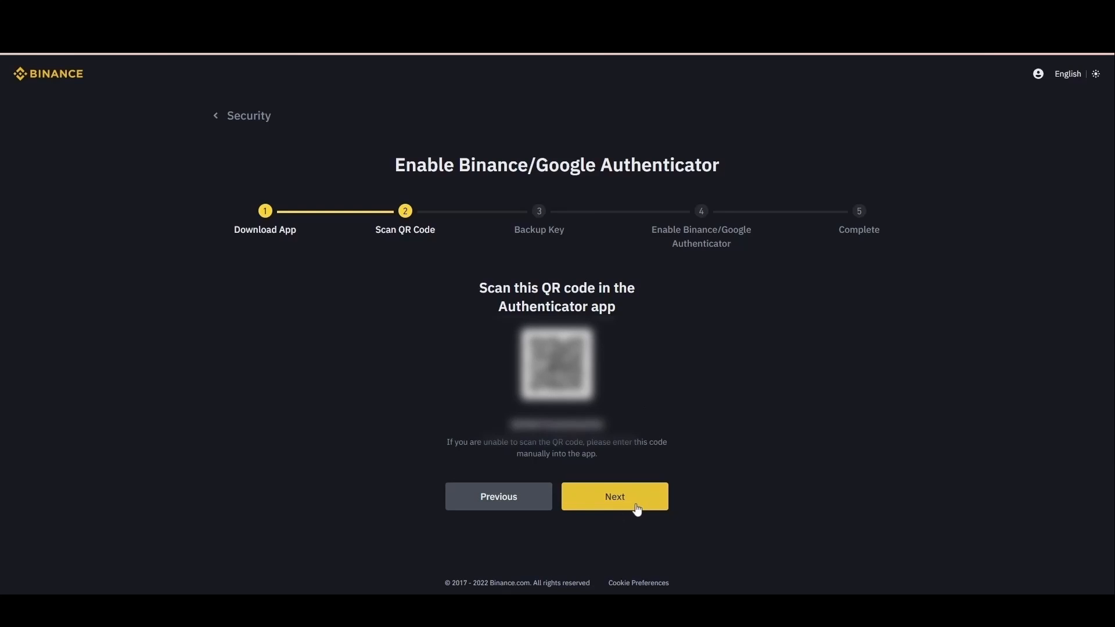
left_click(614, 496)
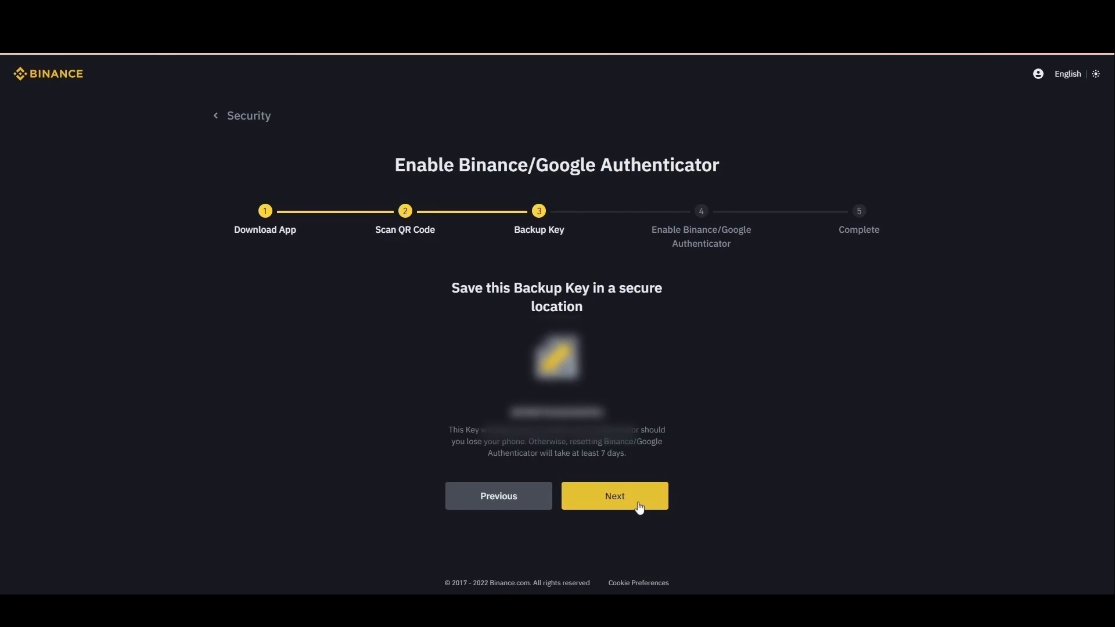
left_click(614, 495)
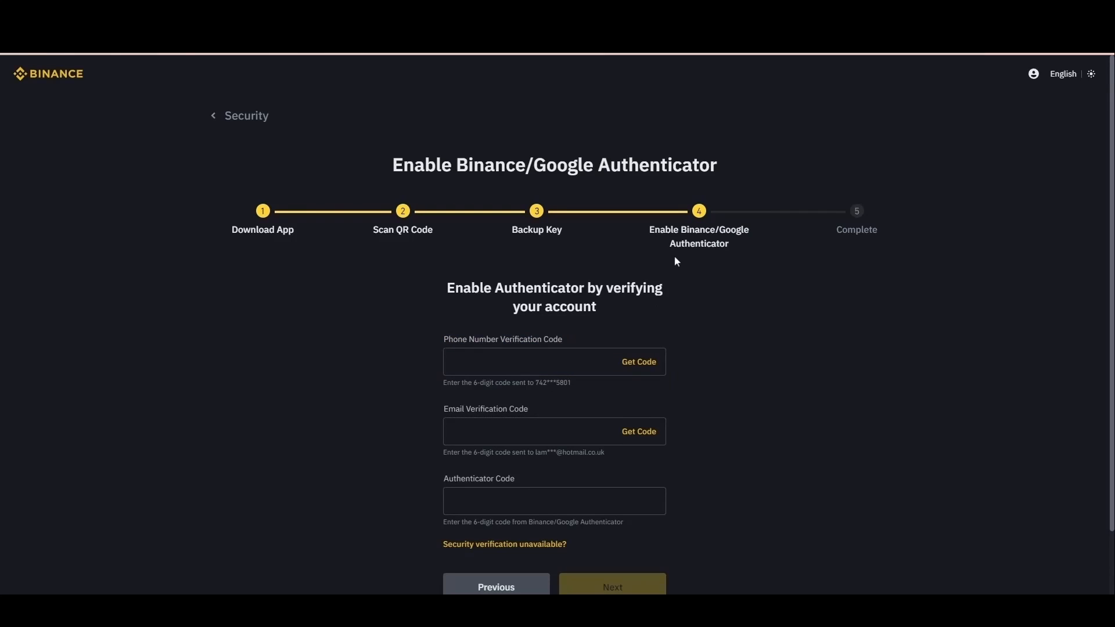
scroll("down", 3)
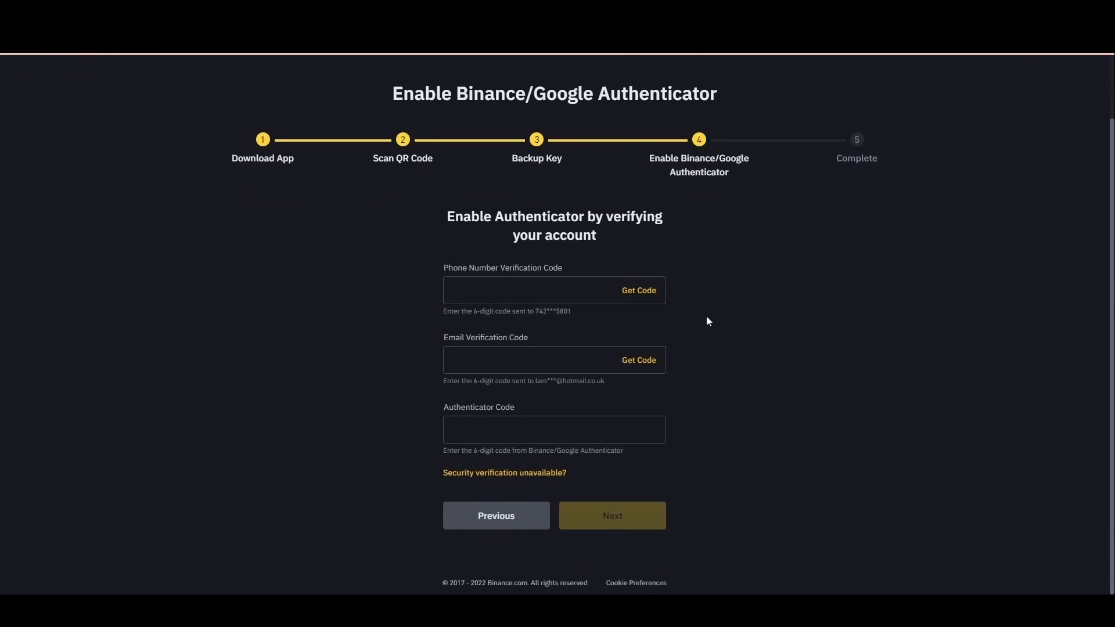
mouse_move(685, 176)
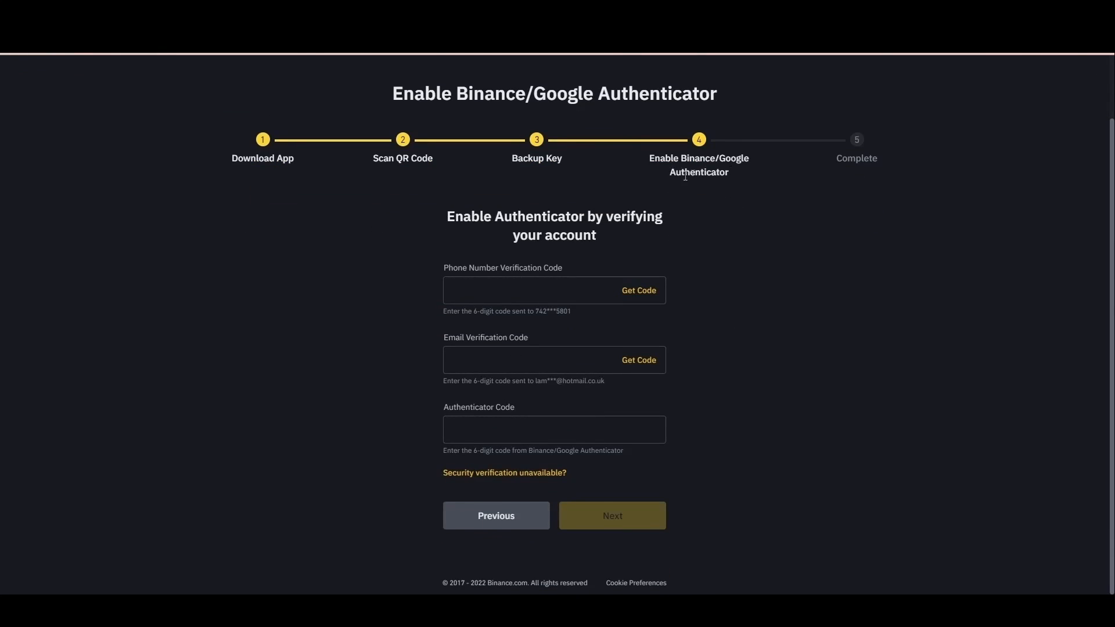
mouse_move(627, 215)
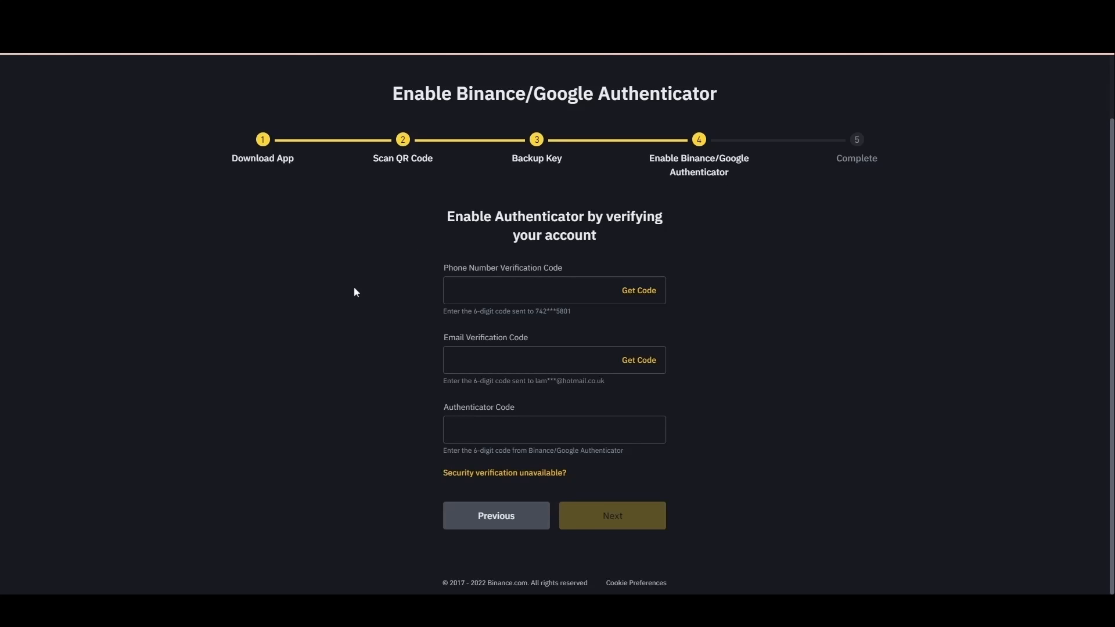
mouse_move(400, 357)
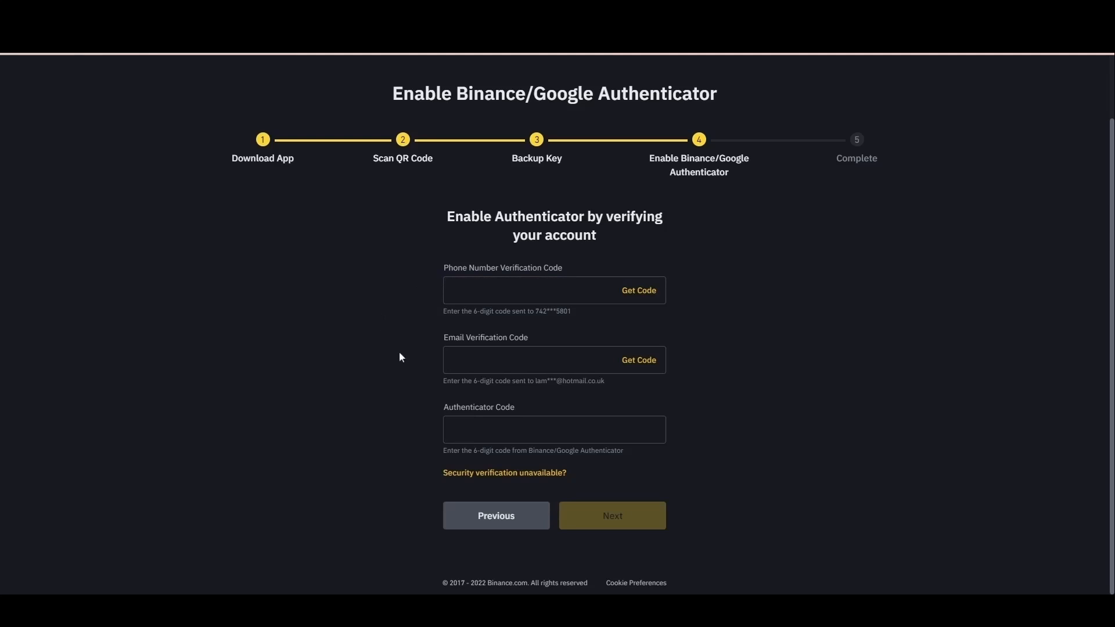
mouse_move(376, 307)
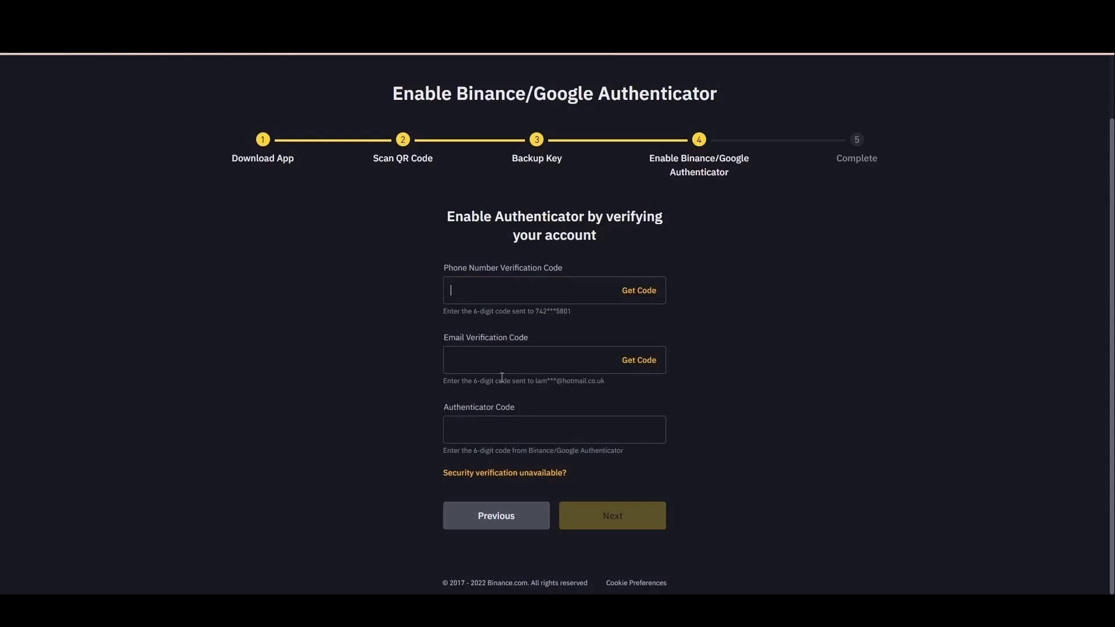
left_click(548, 360)
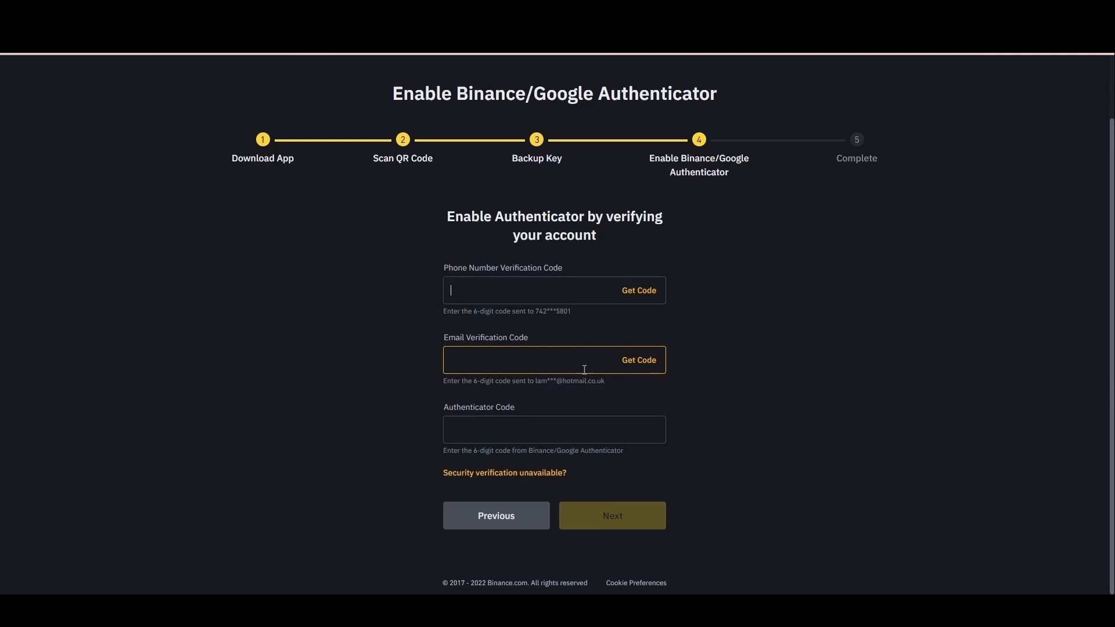
mouse_move(380, 374)
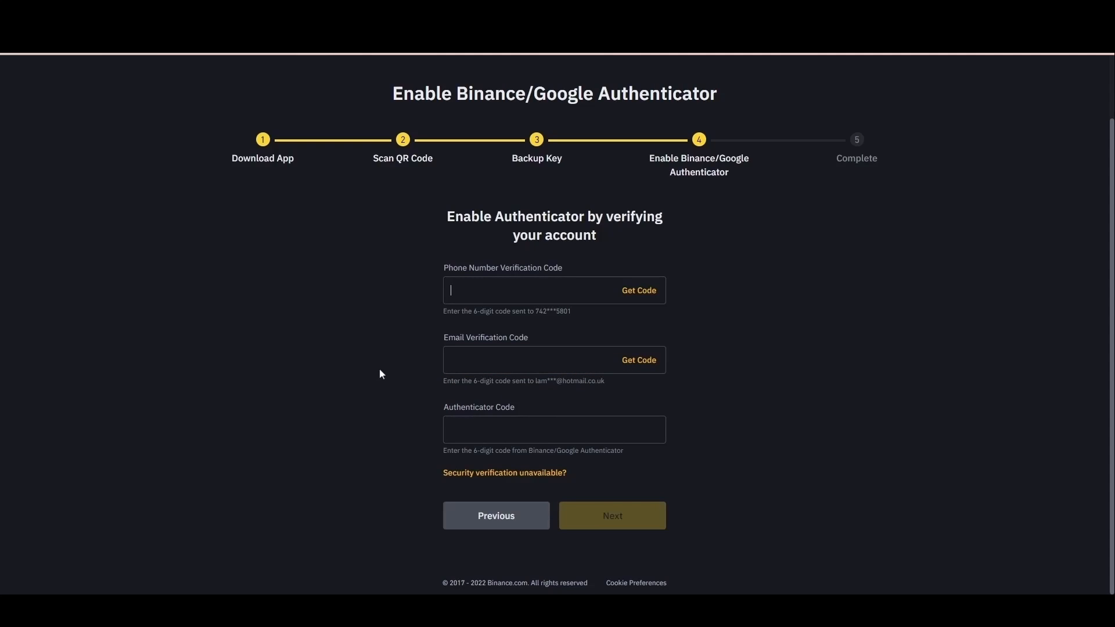
left_click(553, 428)
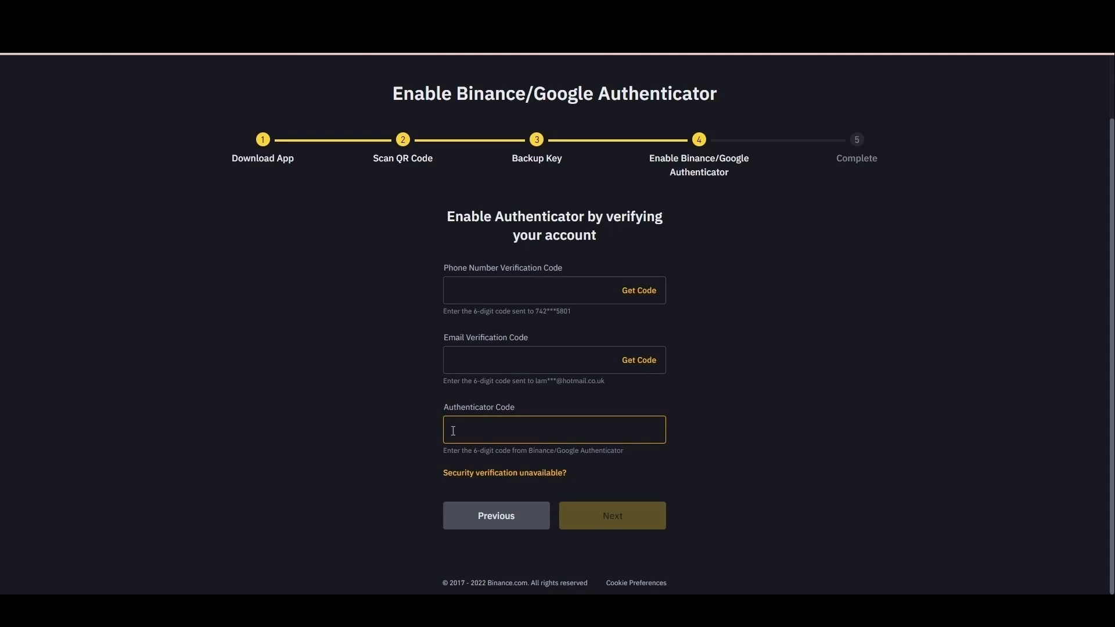
mouse_move(612, 516)
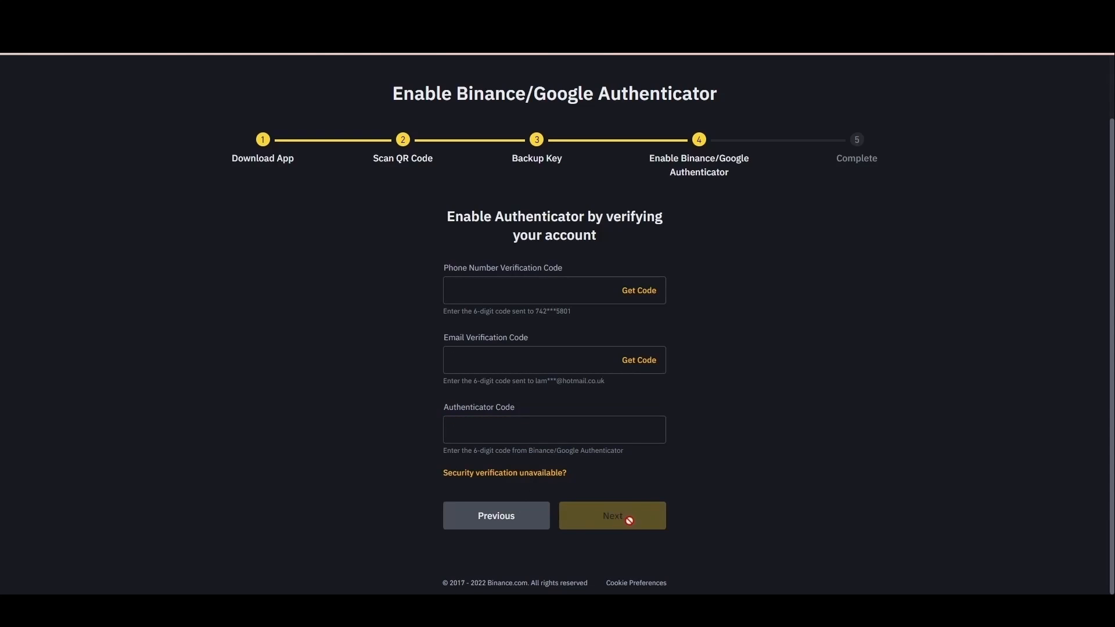
mouse_move(699, 528)
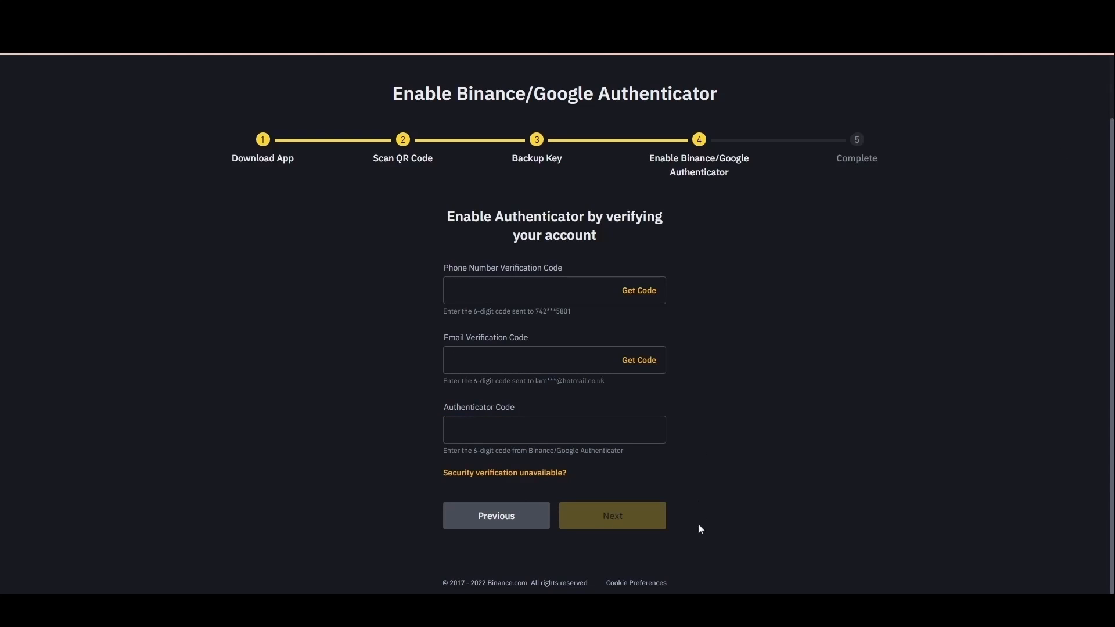